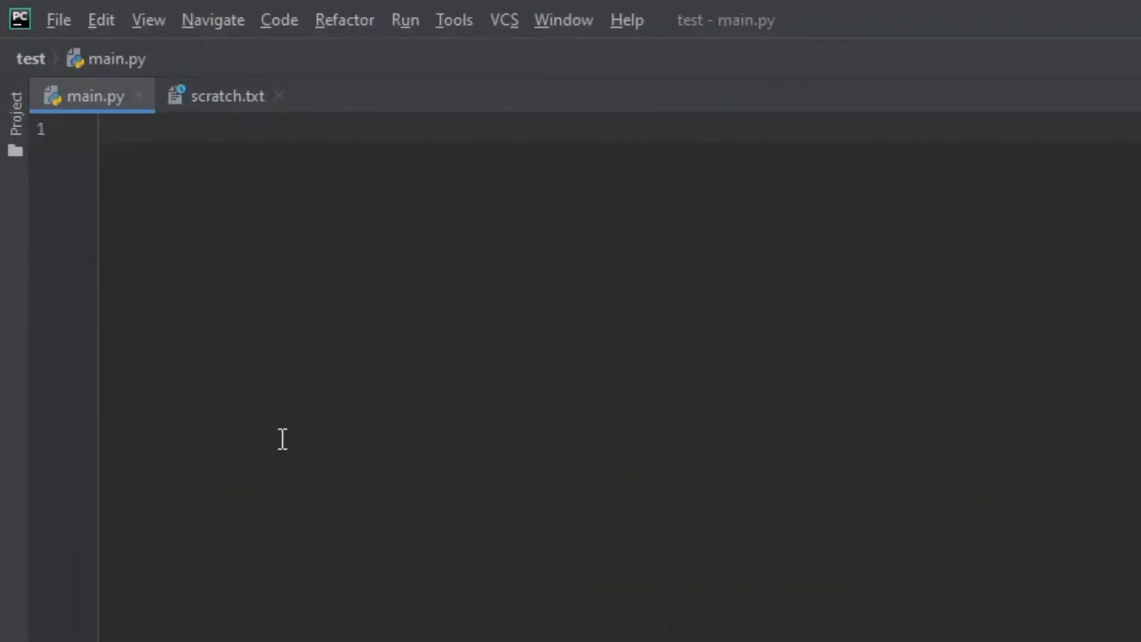
Step: Write num1 = float(input("Enter a number: ")) to read the first number as a float
{"action": "type", "text": "nu"}
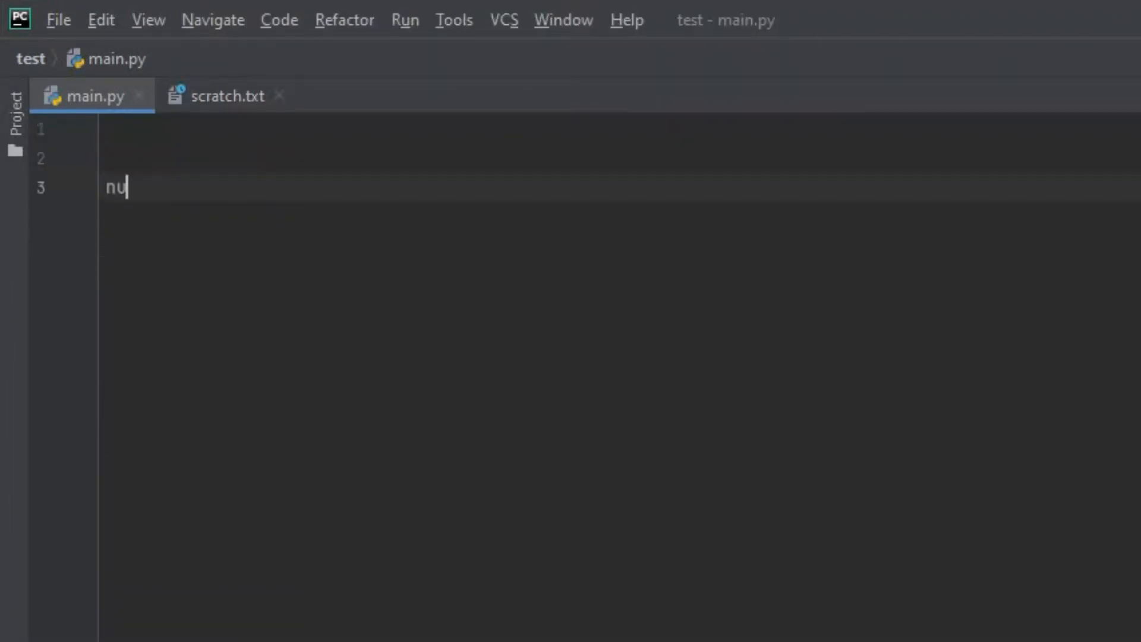
{"action": "type", "text": "m1 = float"}
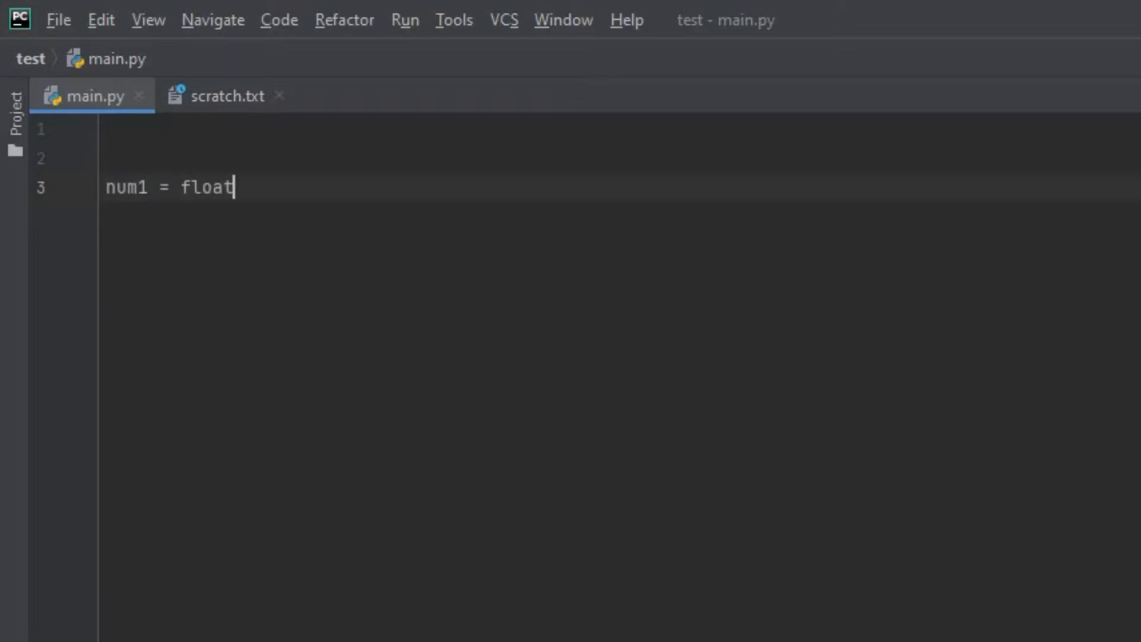
{"action": "type", "text": "(input)"}
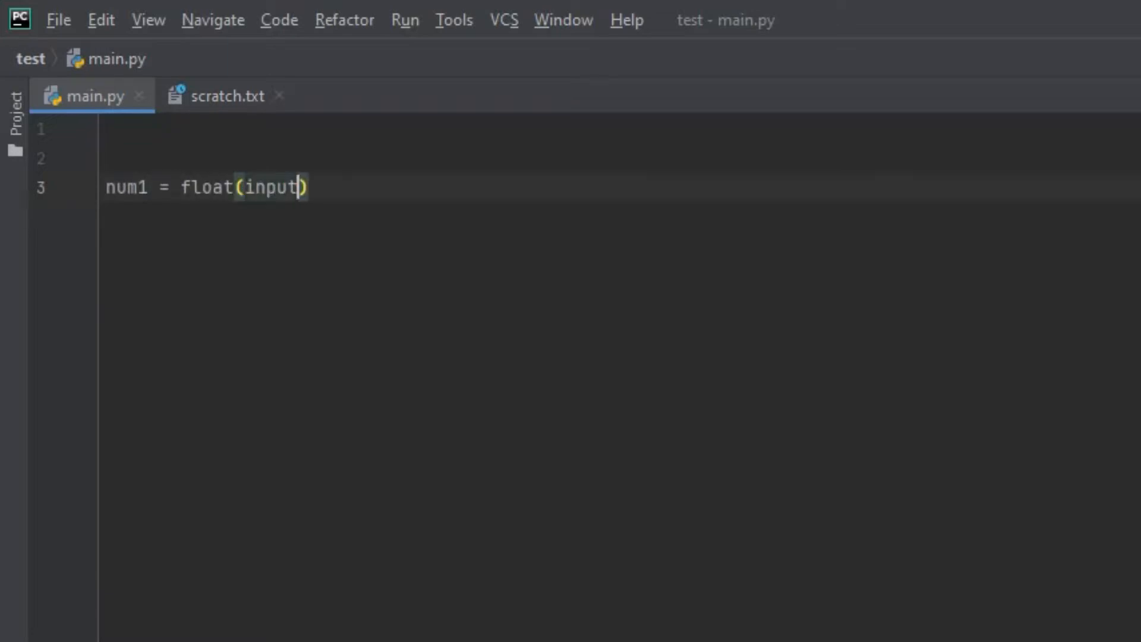
{"action": "type", "text": "\"Enter\""}
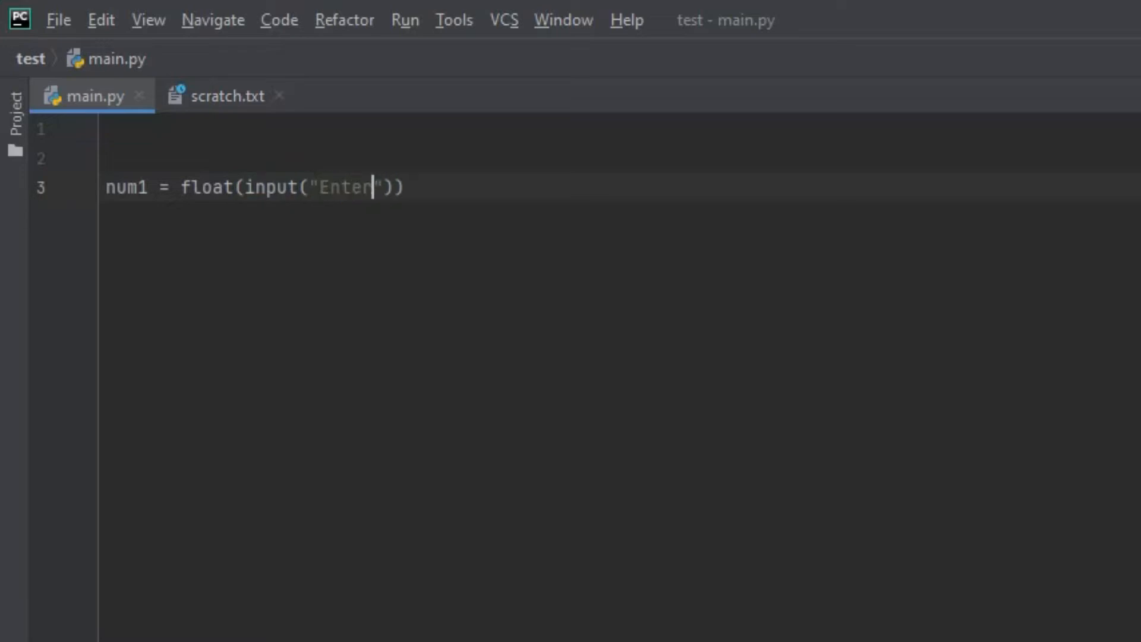
{"action": "type", "text": "a number:"}
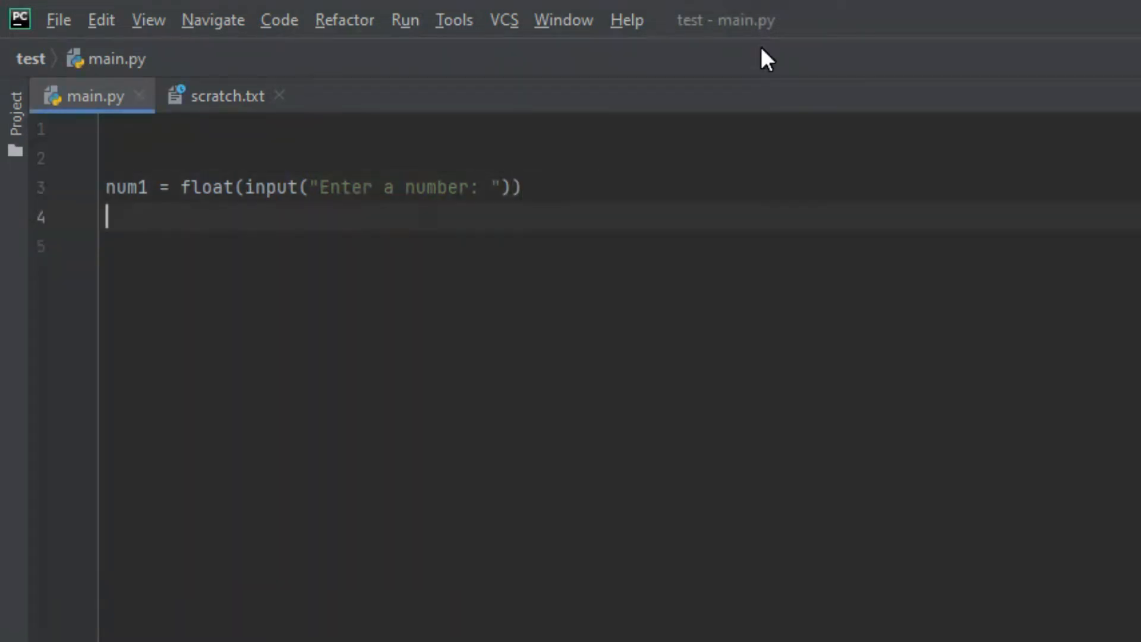
Step: Add op = input("Enter an operator: ") and num2 = float(input("Enter another number: "))
{"action": "type", "text": "op ="}
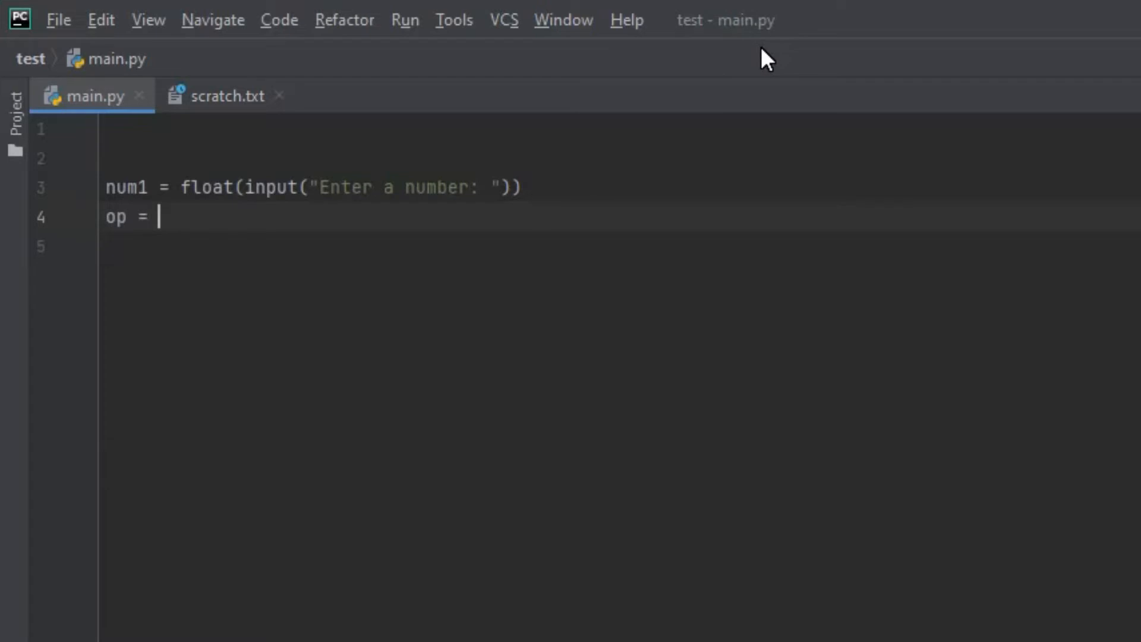
{"action": "type", "text": "input()"}
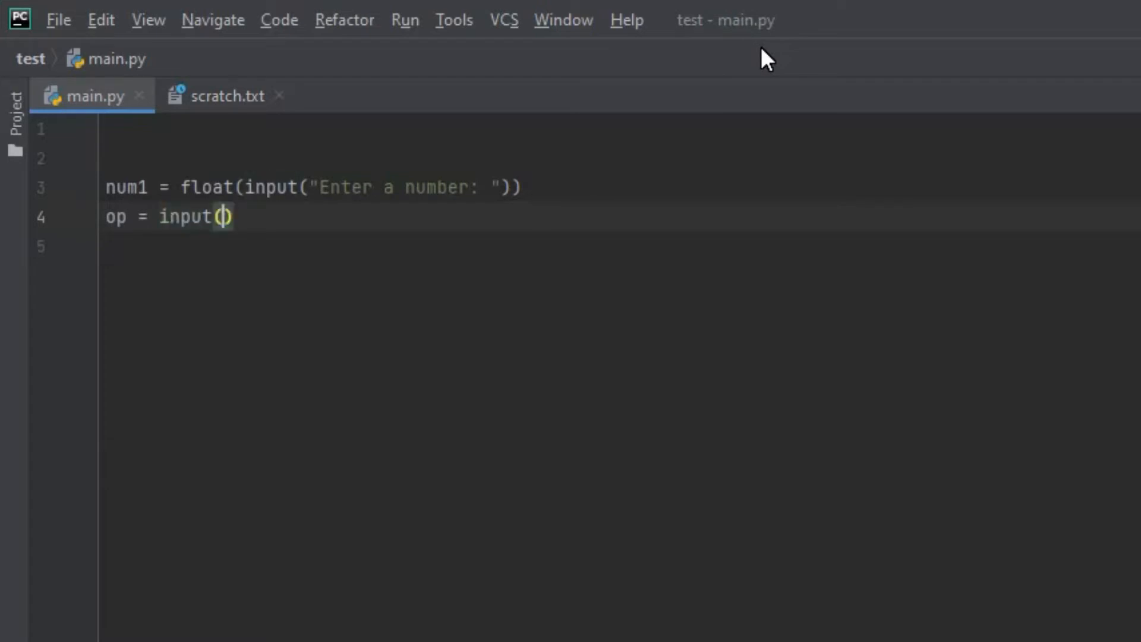
{"action": "type", "text": "\"Enter a"}
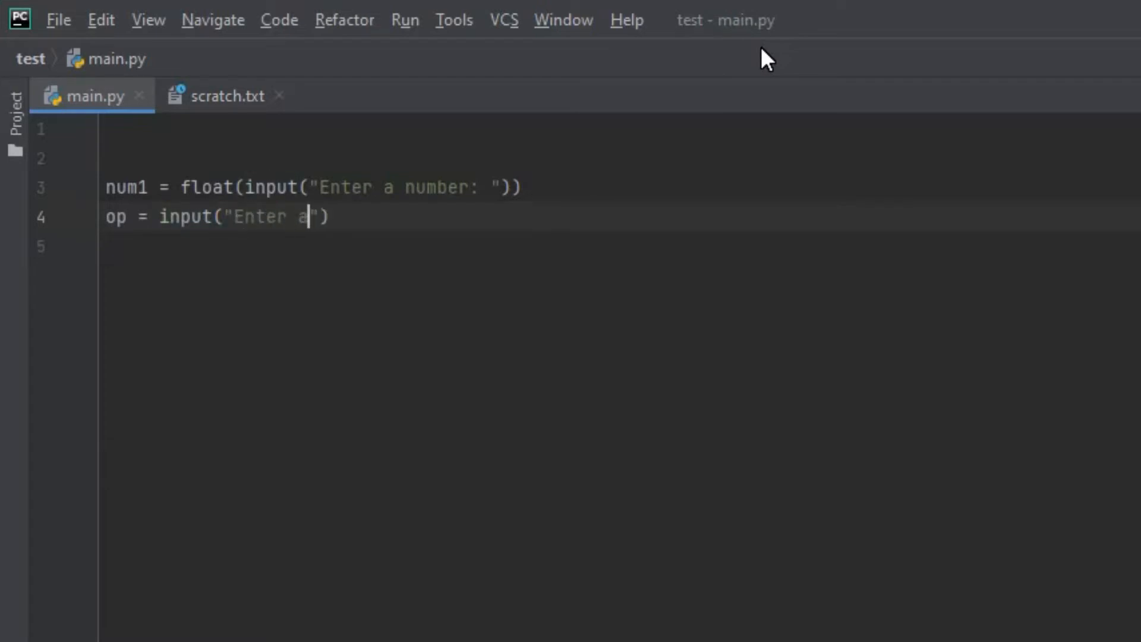
{"action": "type", "text": "n operator:"}
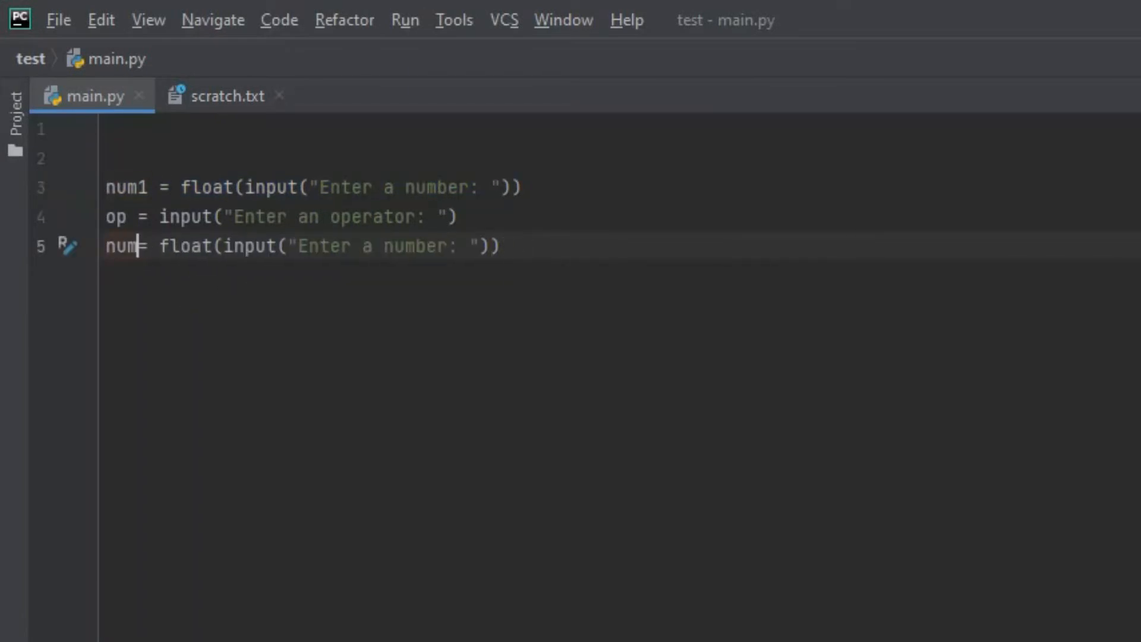
{"action": "type", "text": "2"}
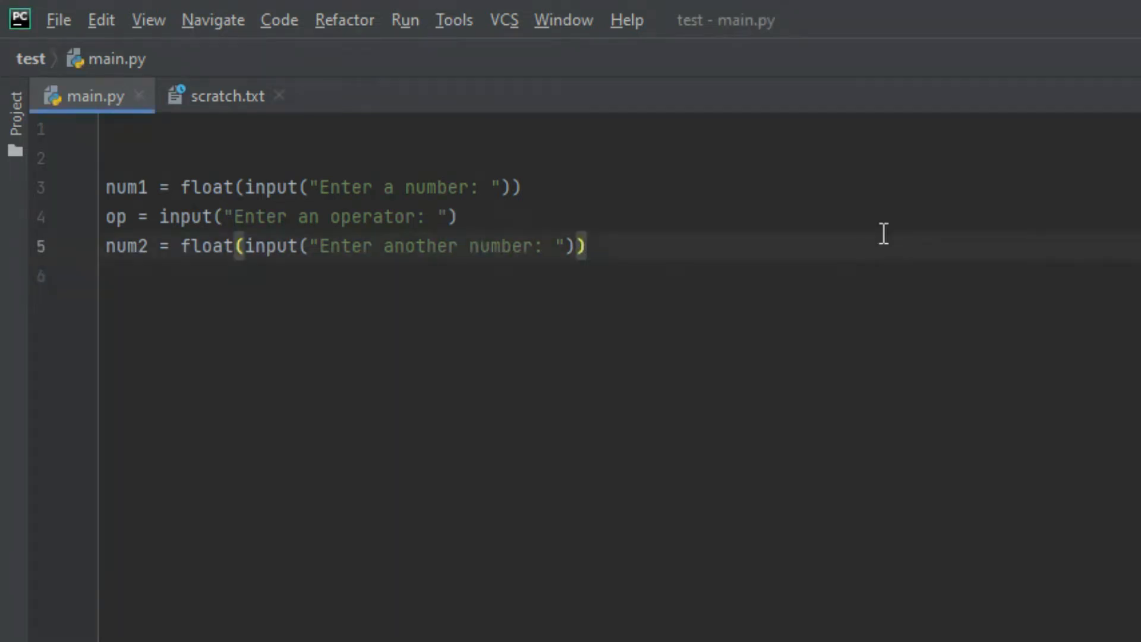
Step: Write if op == "+": print(num1 + num2) for the addition branch
{"action": "type", "text": "if op"}
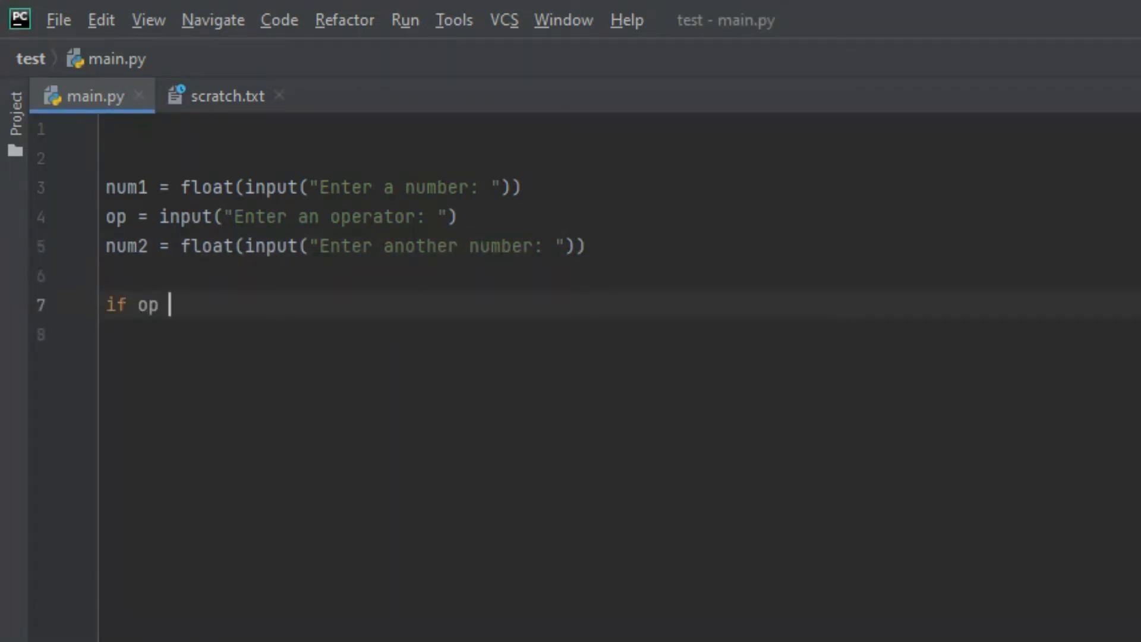
{"action": "type", "text": "== \"\""}
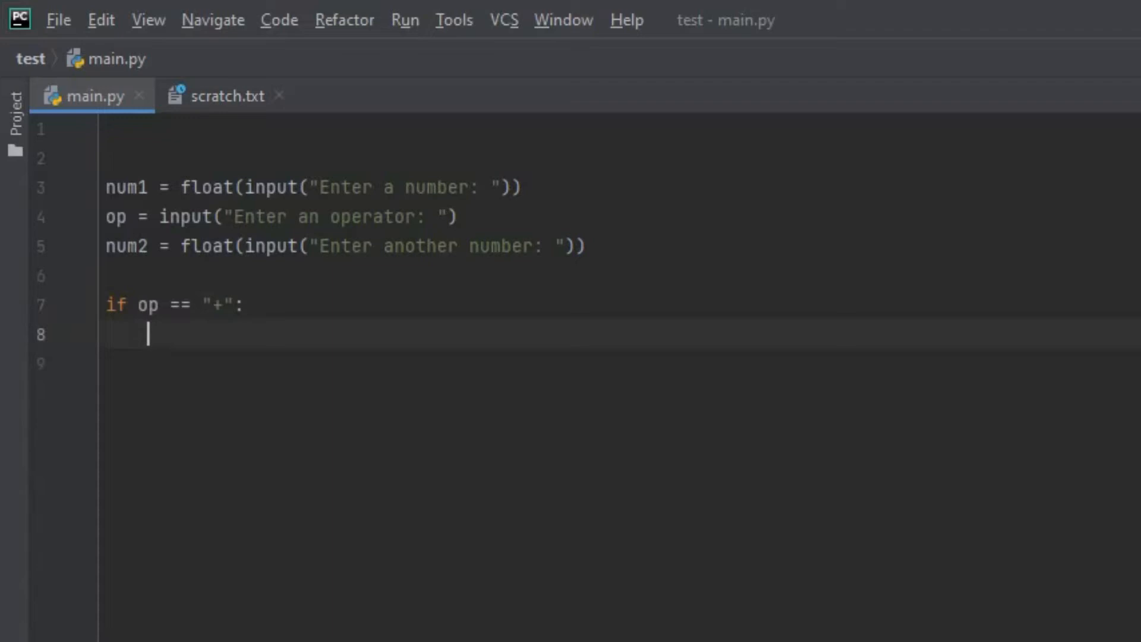
{"action": "type", "text": "print"}
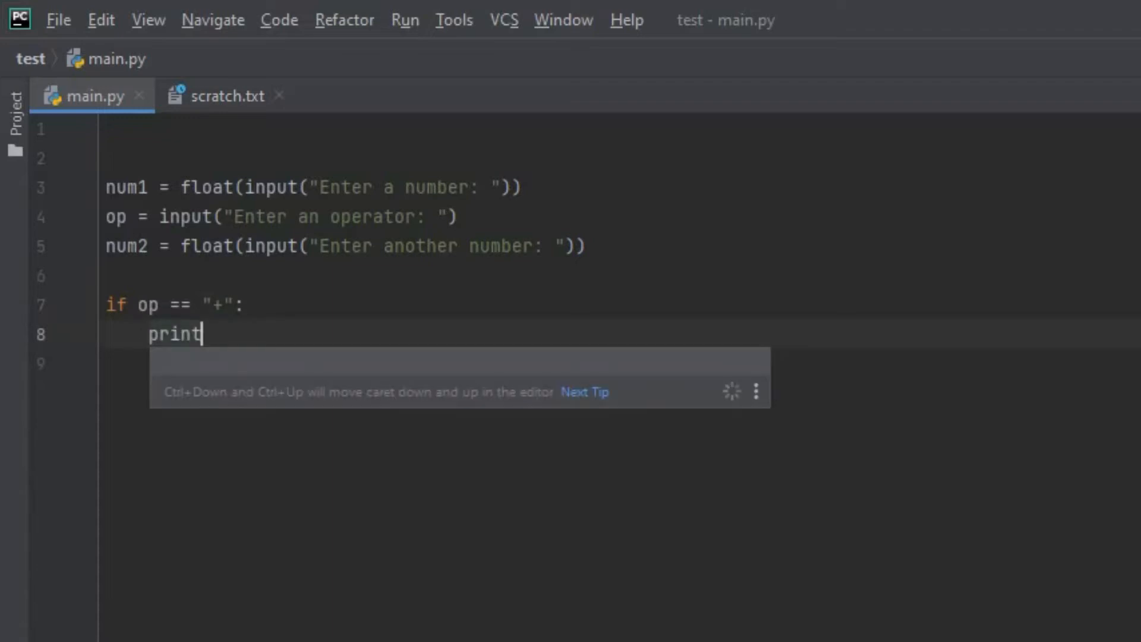
{"action": "type", "text": "(num1 +"}
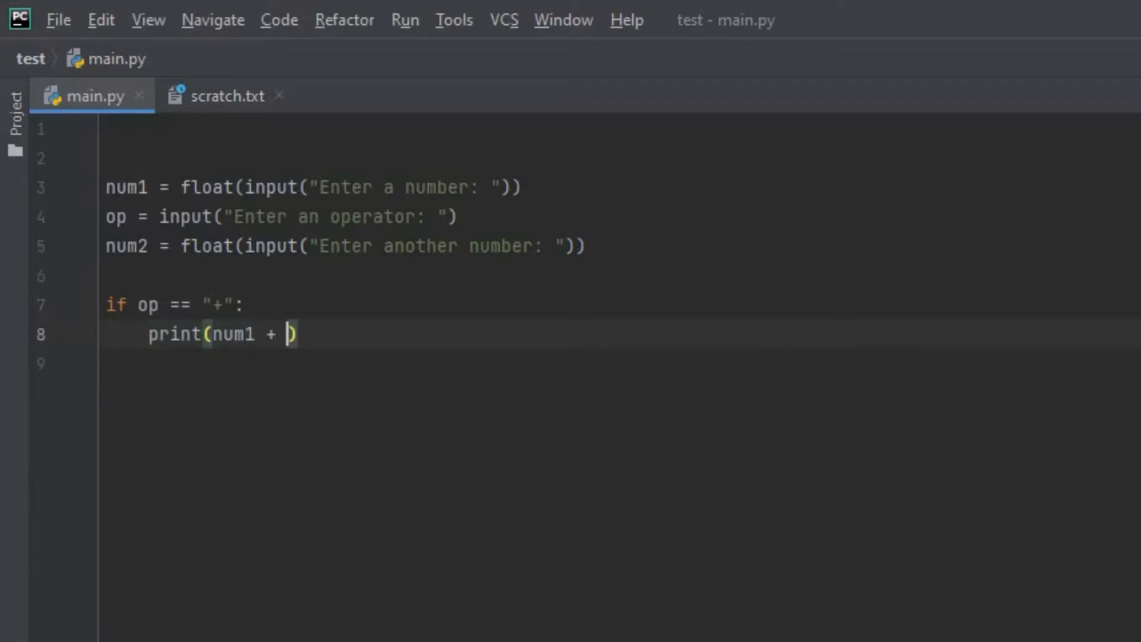
{"action": "type", "text": "num2"}
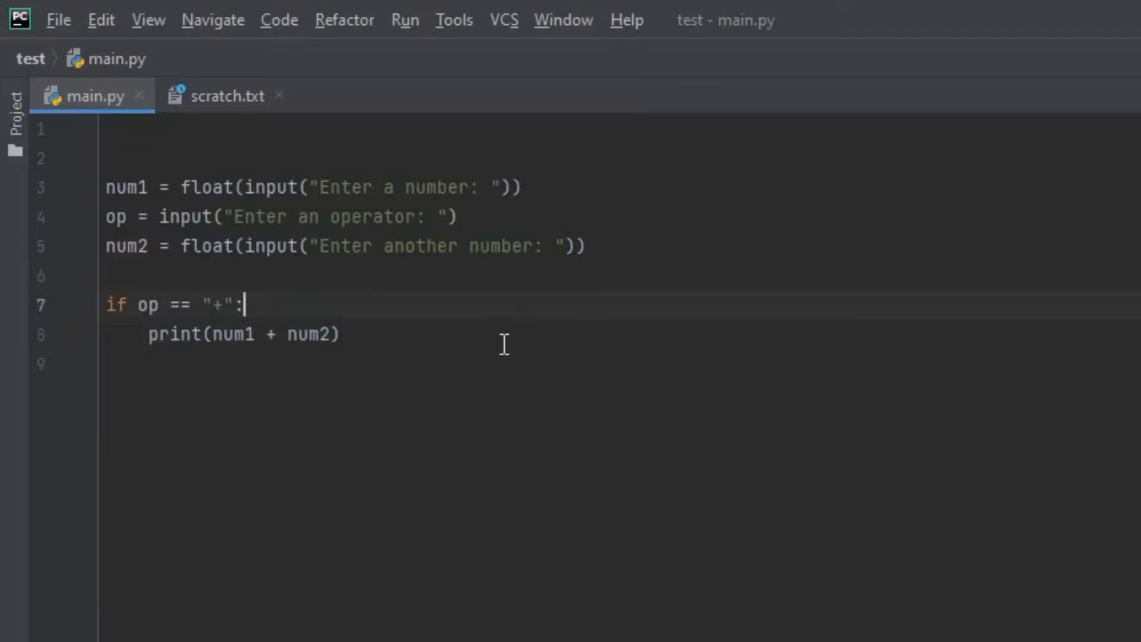
Step: Begin the subtraction branch with elif op == "-":
{"action": "type", "text": "elif"}
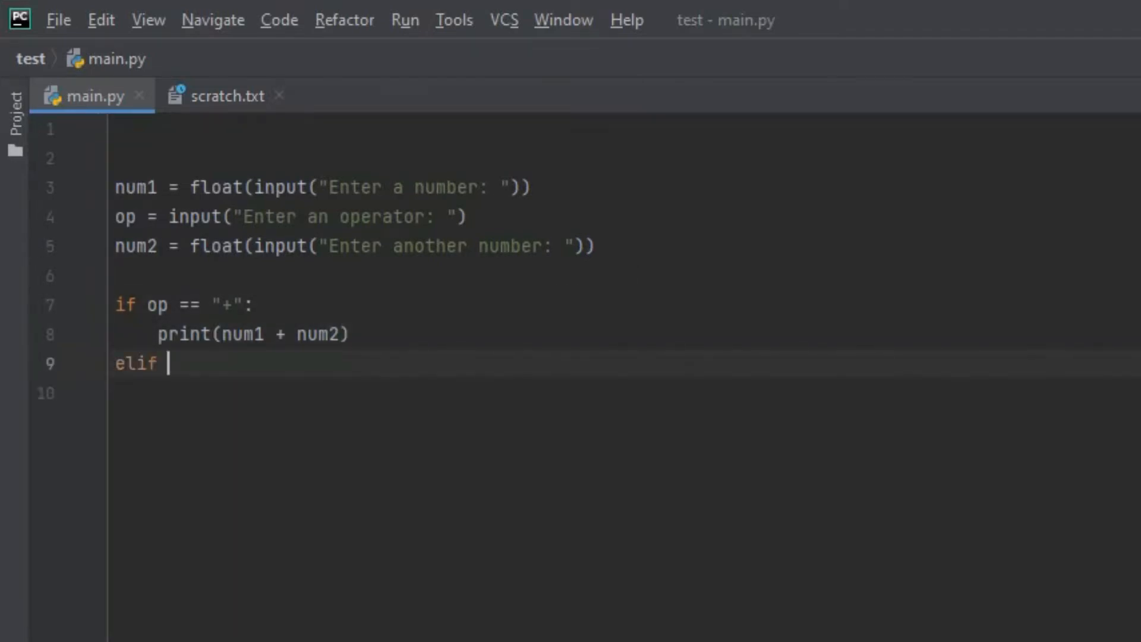
{"action": "type", "text": "op == \"-\":"}
{"action": "left_click", "coordinate": [623, 393]}
{"action": "type", "text": "print(num"}
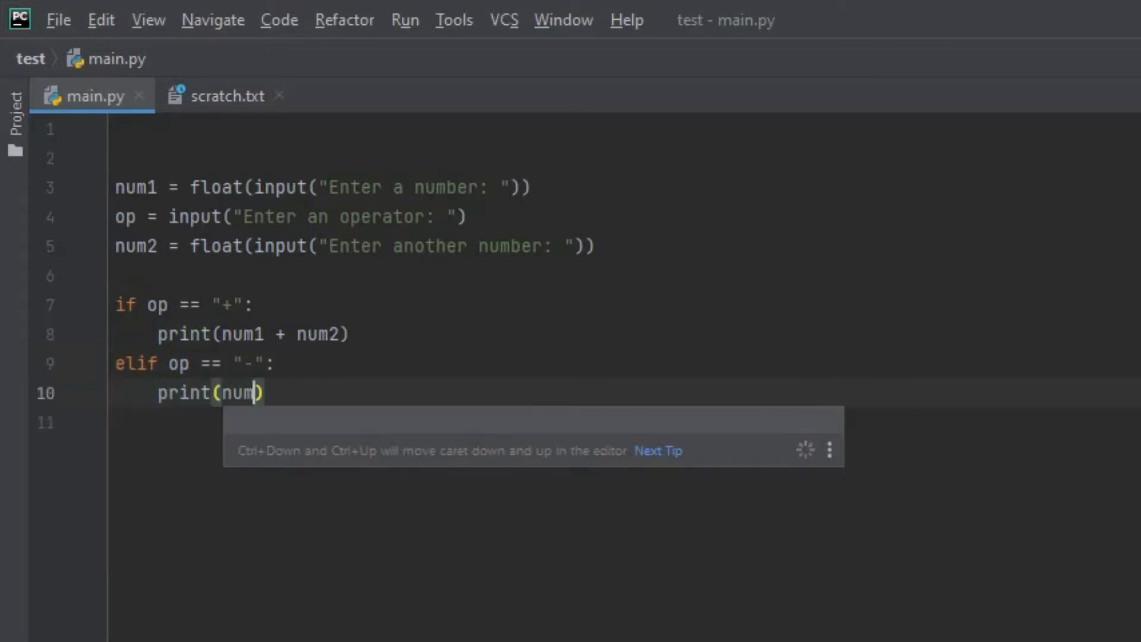
Step: Finish print(num1 - num2) and add elif branches printing num1 * num2 and num1 / num2
{"action": "type", "text": "1 - num2)"}
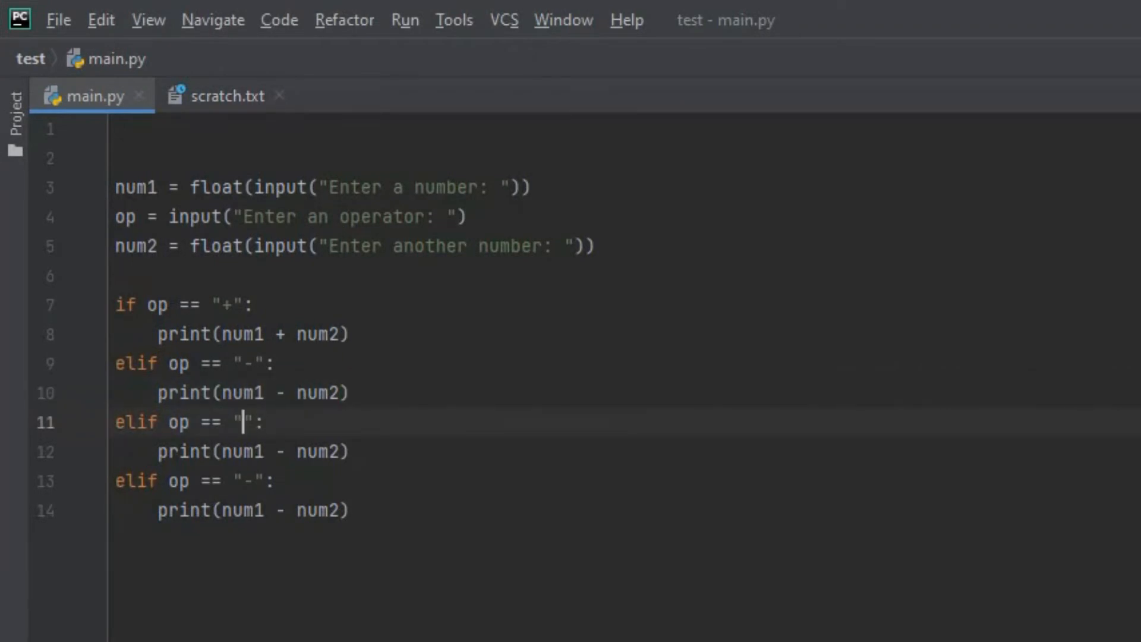
{"action": "type", "text": "*"}
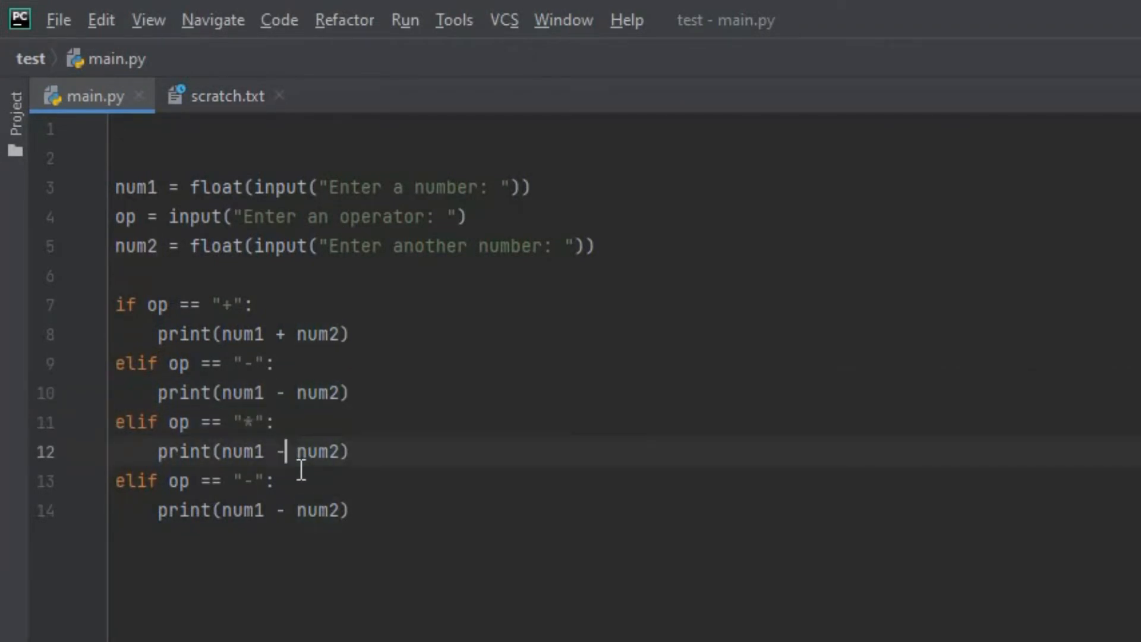
{"action": "type", "text": "*"}
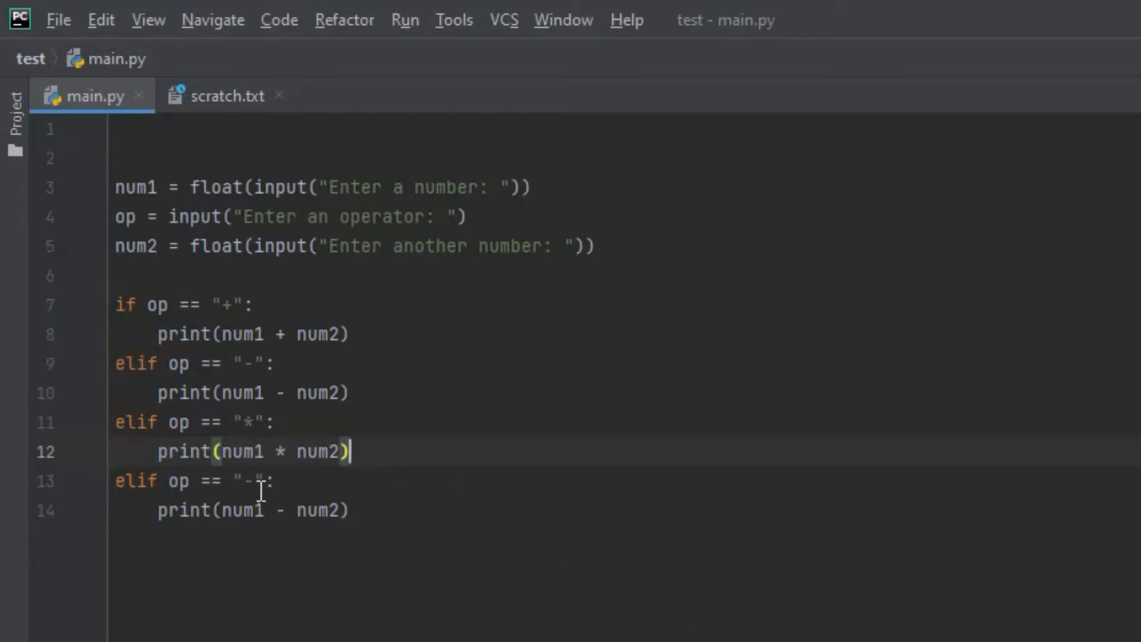
{"action": "type", "text": "/"}
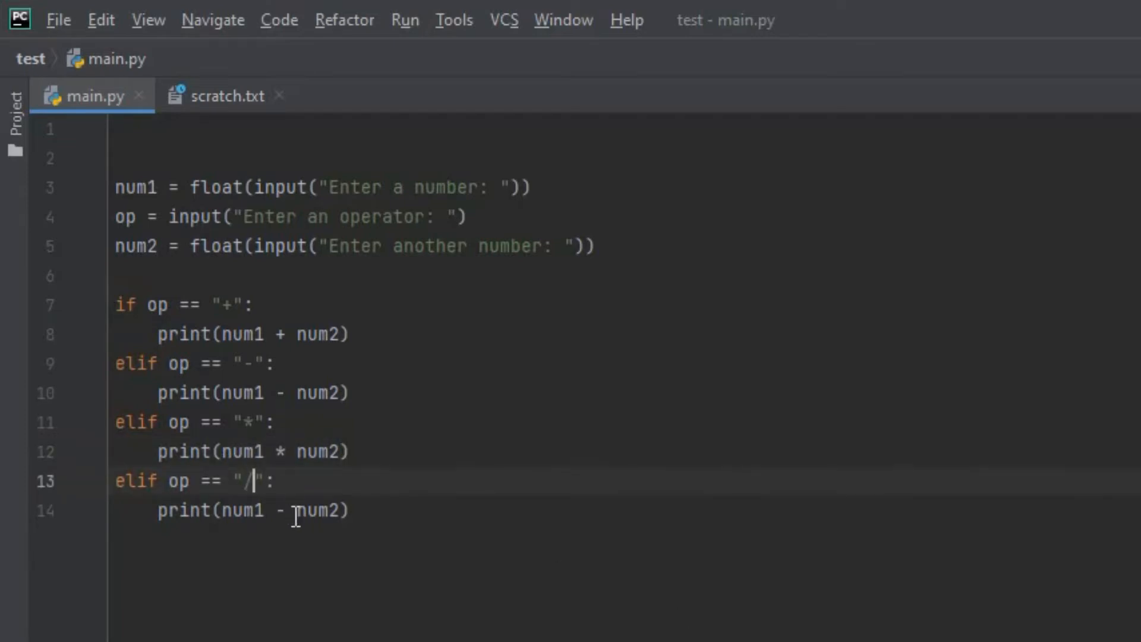
{"action": "type", "text": "/"}
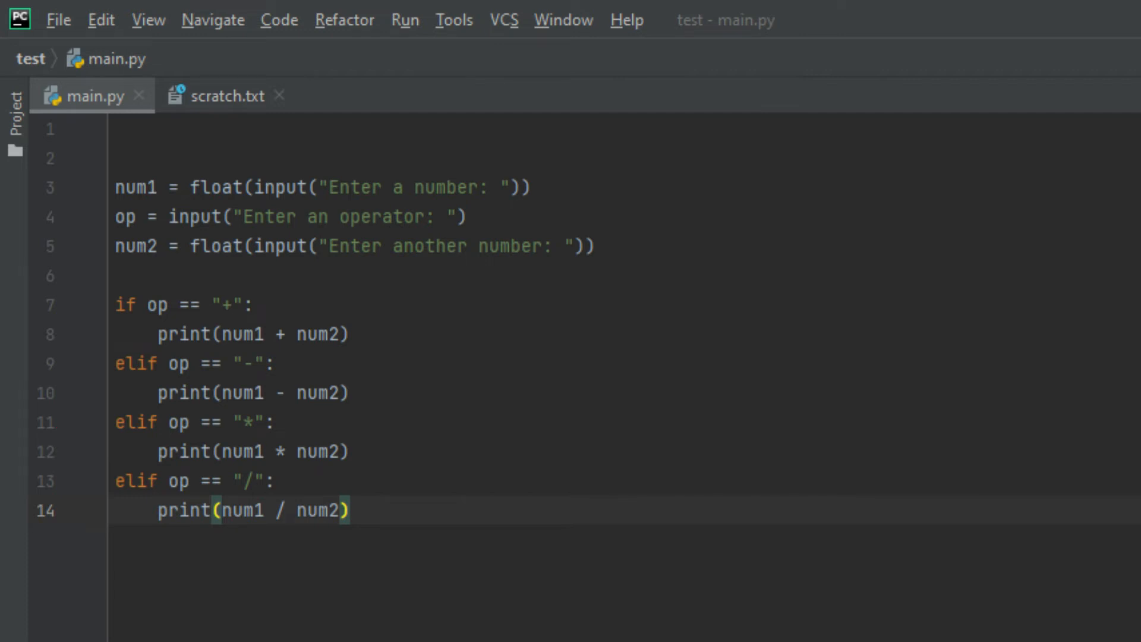
Step: Add an else: branch with a fallback print for any other operator
{"action": "type", "text": "else:"}
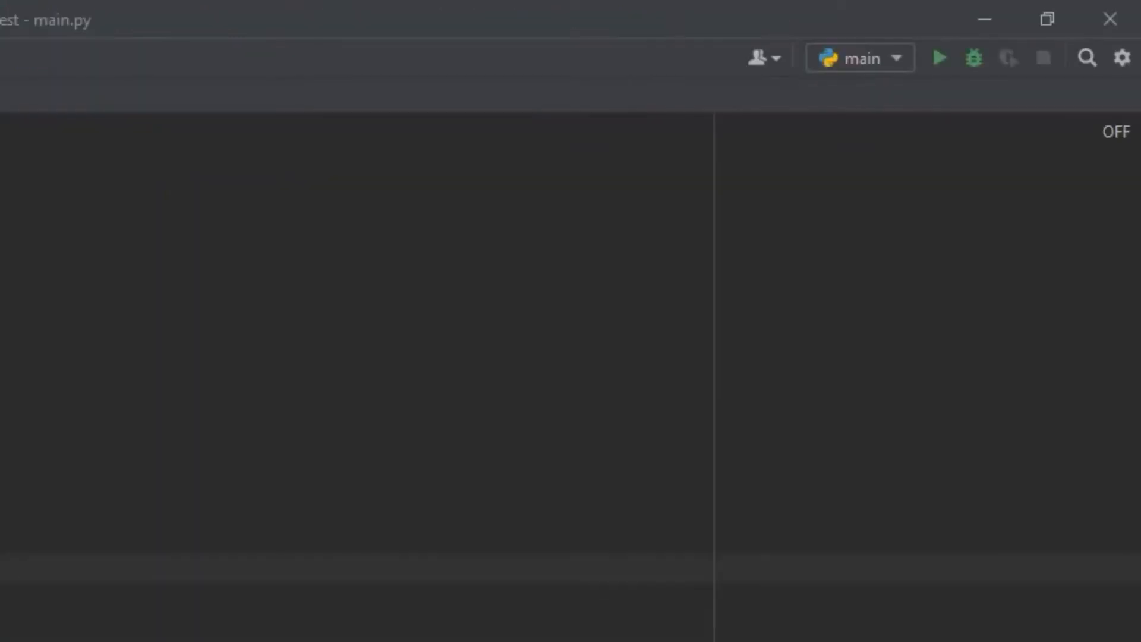
Step: Run the calculator adding 9 and 36 to get 45.0 with exit code 0
{"action": "left_click", "coordinate": [938, 57]}
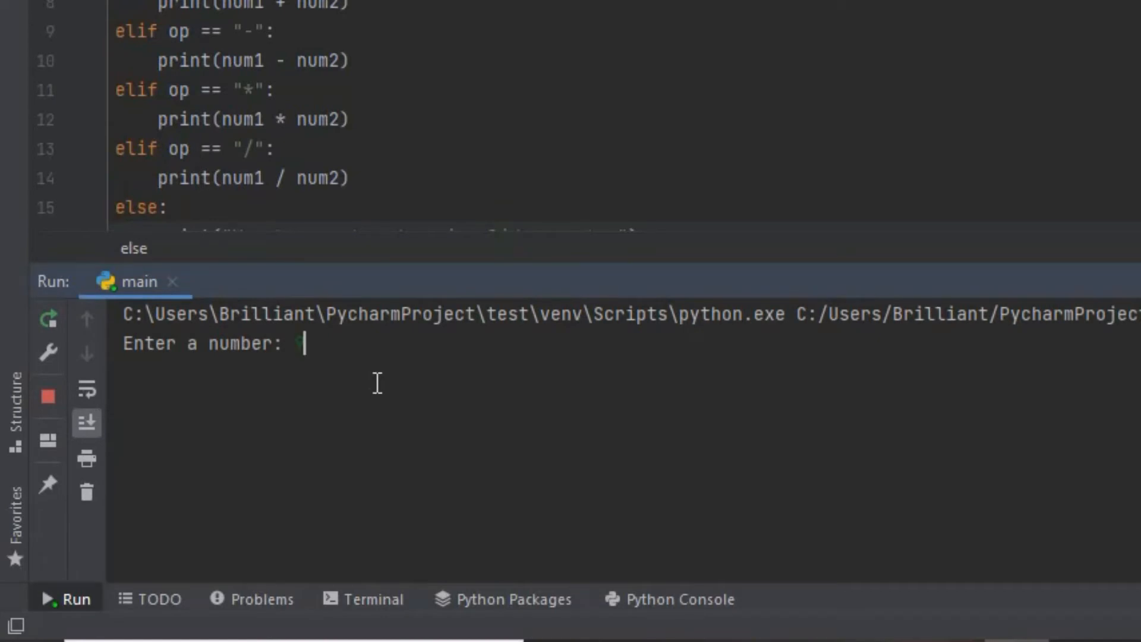
{"action": "type", "text": "9"}
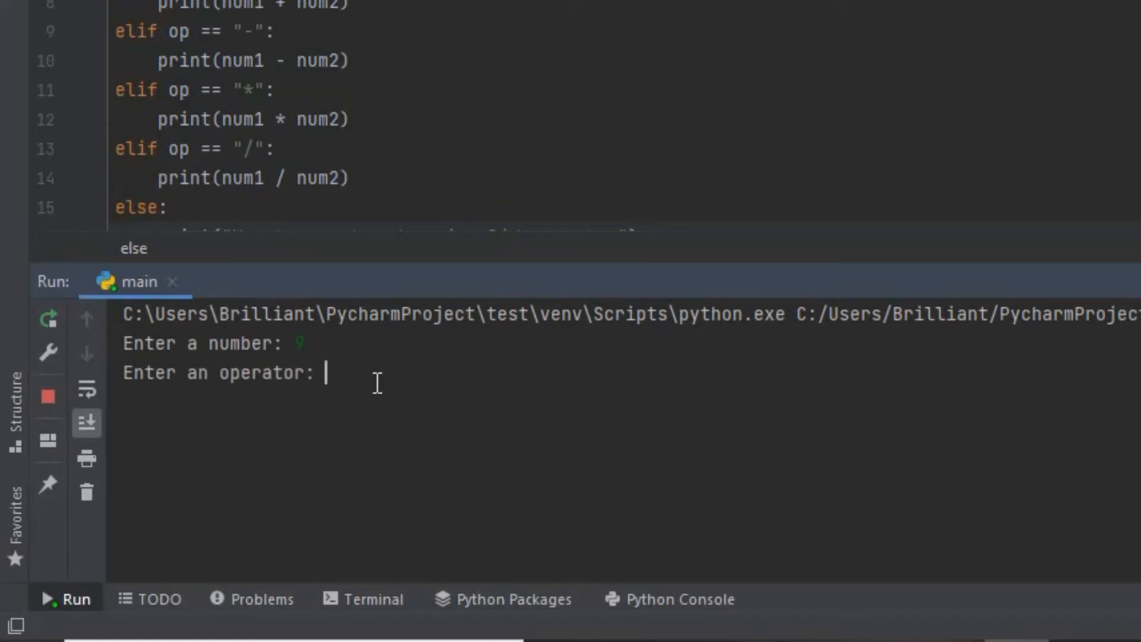
{"action": "type", "text": "-"}
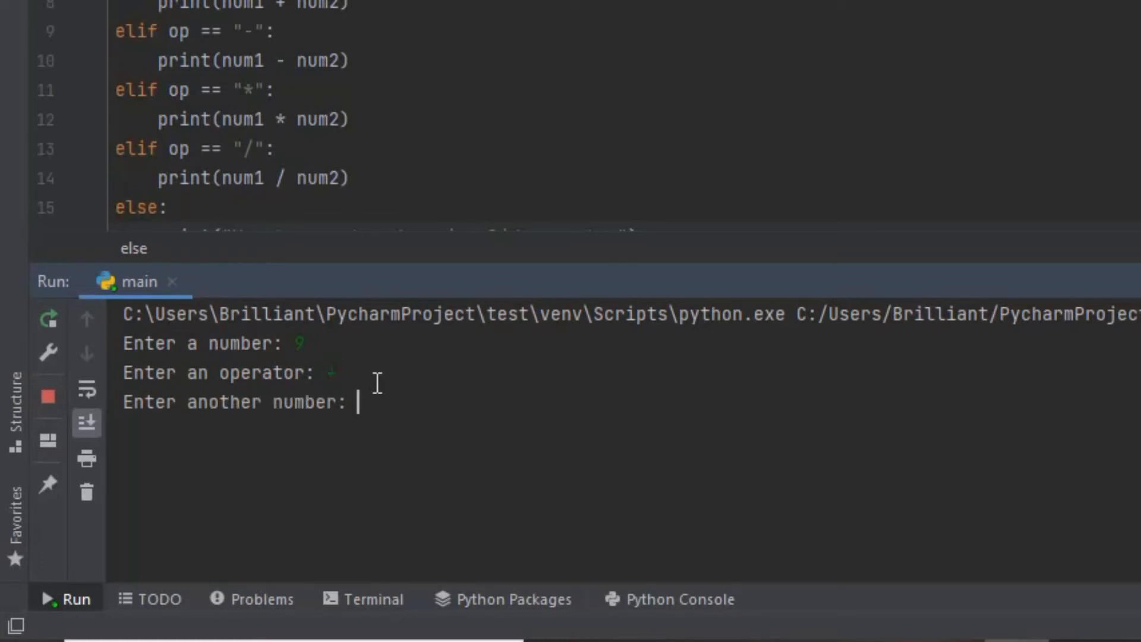
{"action": "type", "text": "3"}
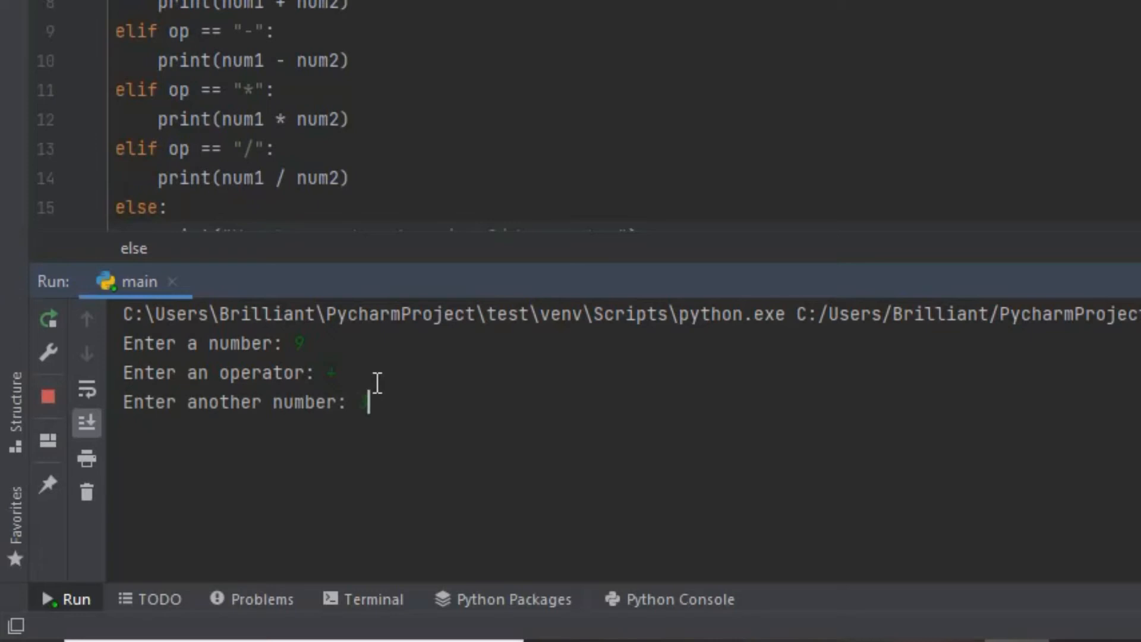
{"action": "type", "text": "36"}
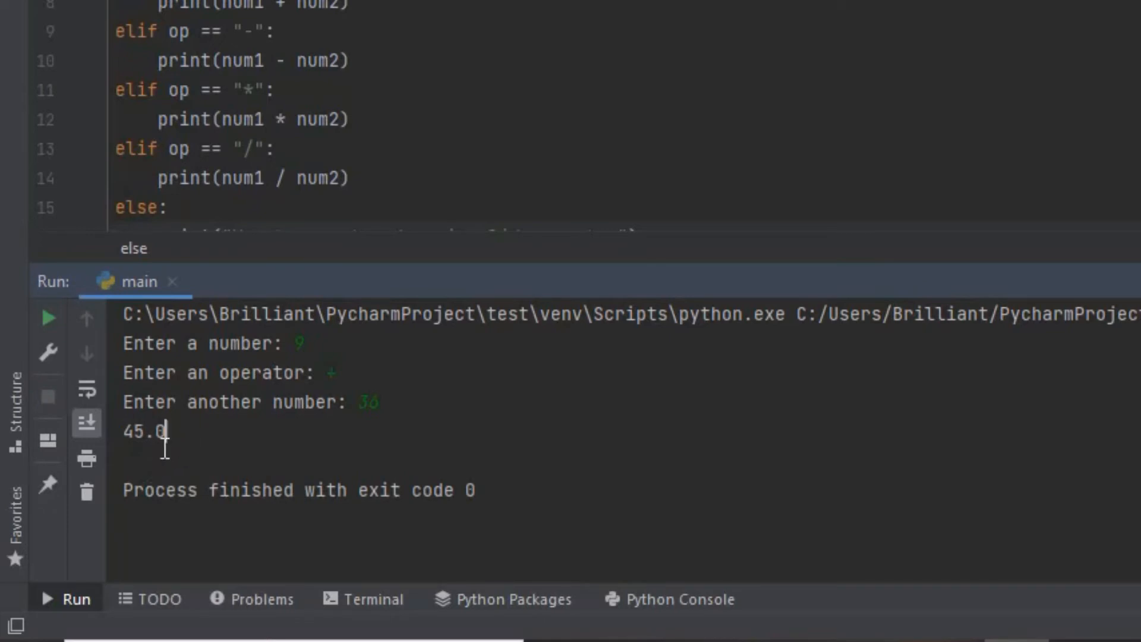
{"action": "double_click", "coordinate": [144, 430]}
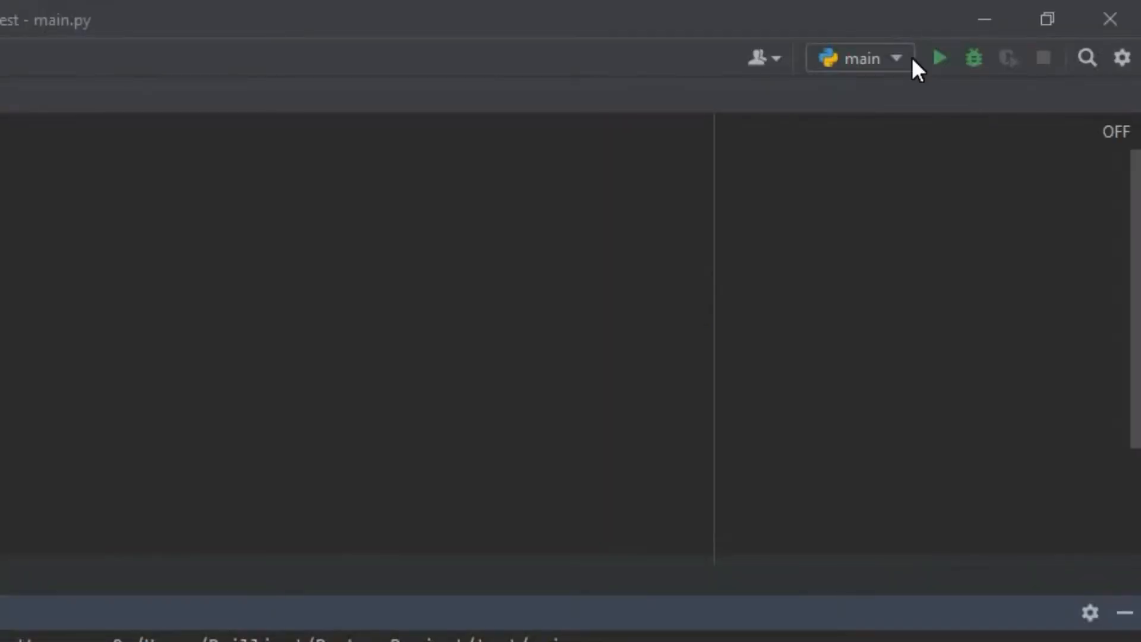
Step: Run the calculator computing 72 - 13 to get 59.0
{"action": "left_click", "coordinate": [938, 57]}
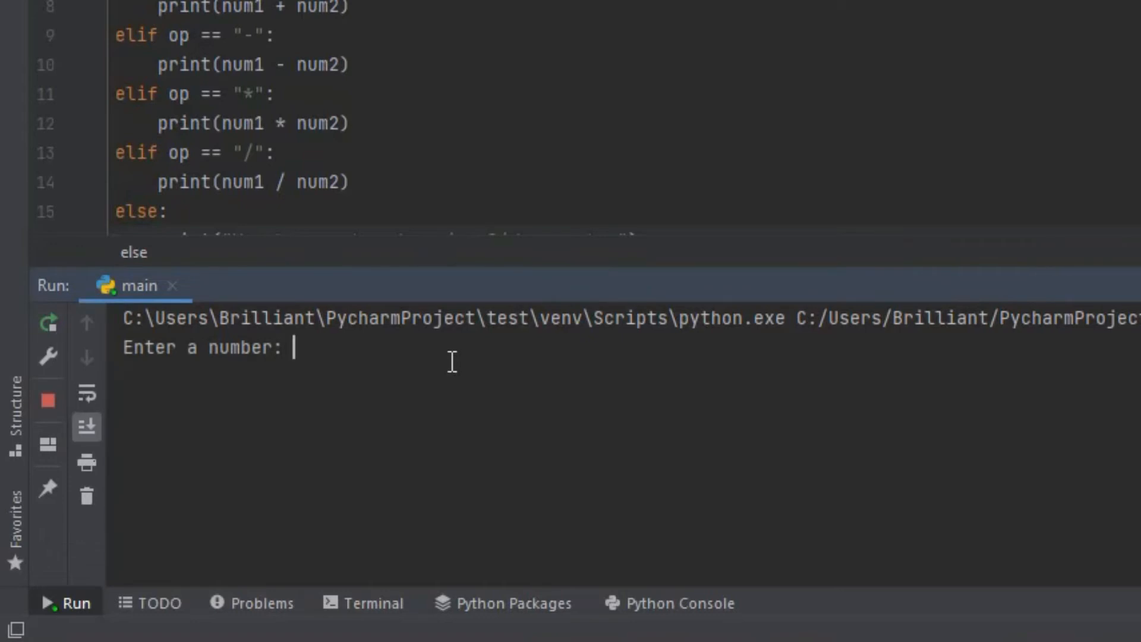
{"action": "type", "text": "72"}
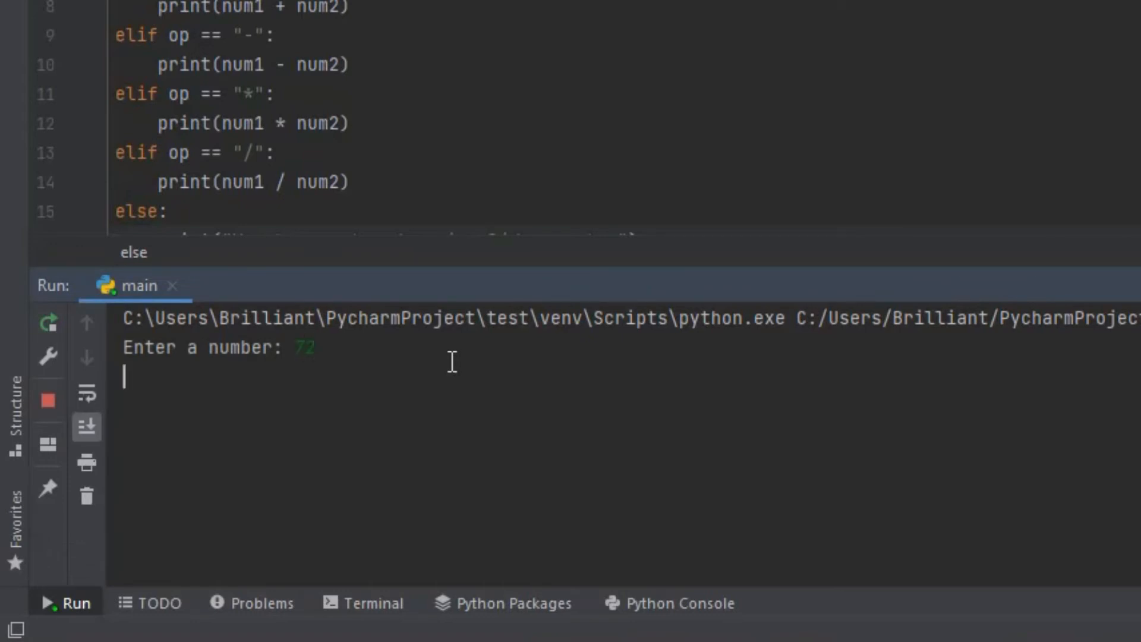
{"action": "key", "text": "enter"}
{"action": "type", "text": "-"}
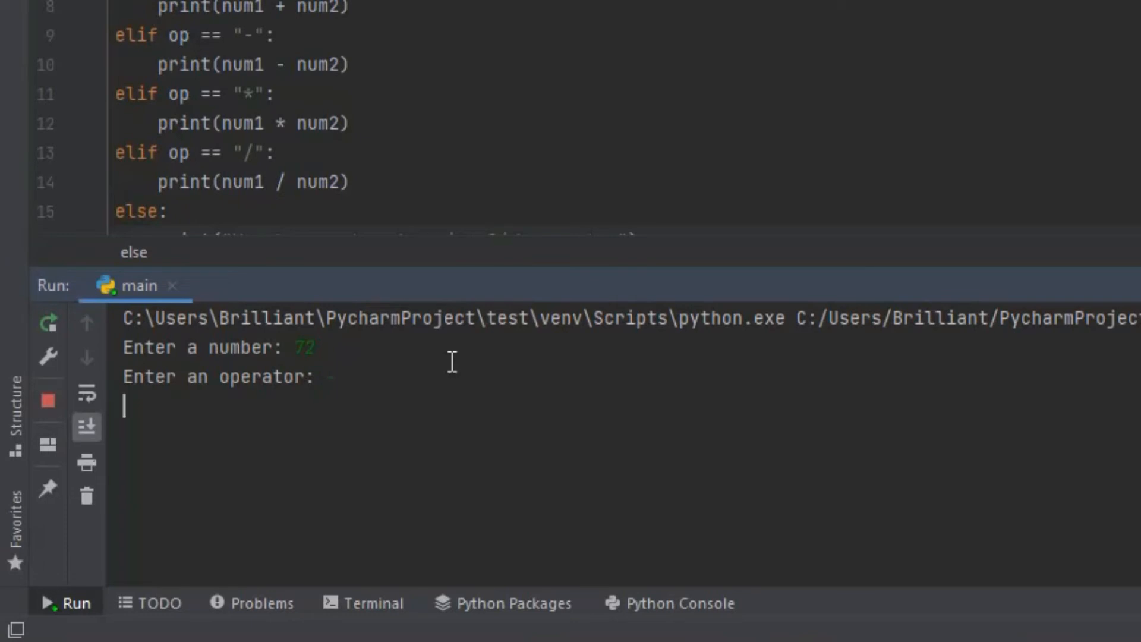
{"action": "key", "text": "enter"}
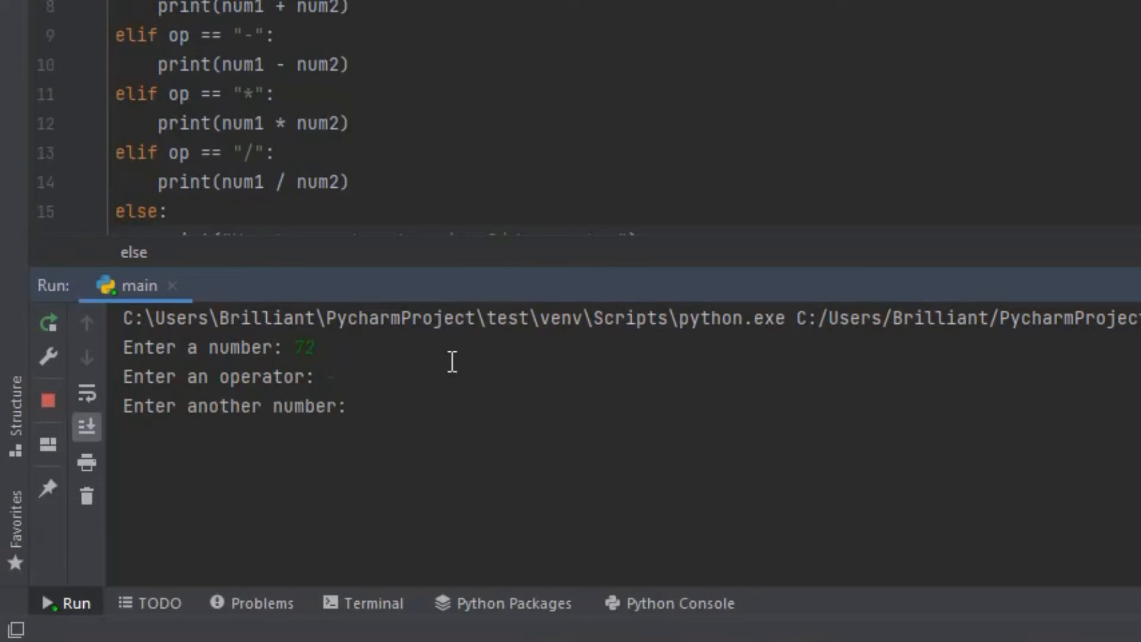
{"action": "type", "text": "13"}
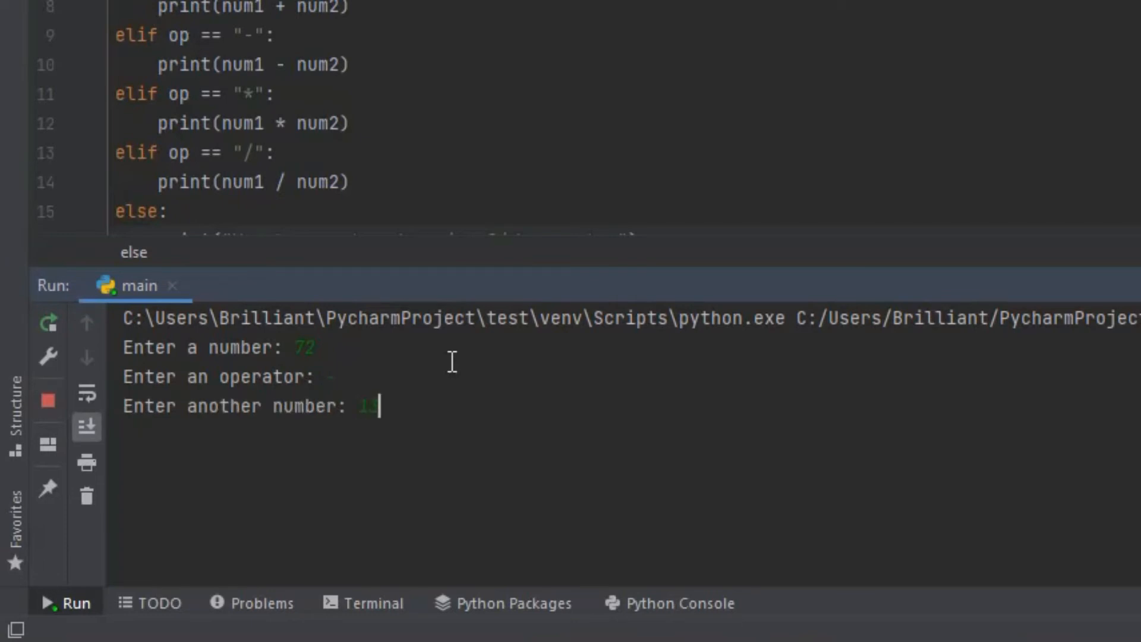
{"action": "key", "text": "enter"}
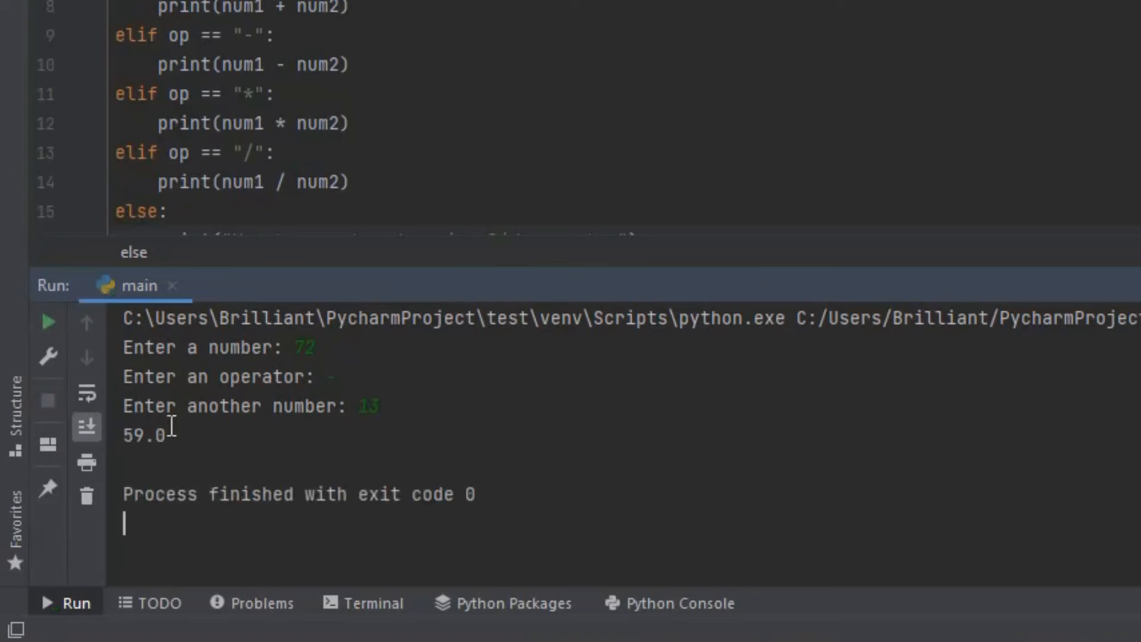
{"action": "double_click", "coordinate": [144, 435]}
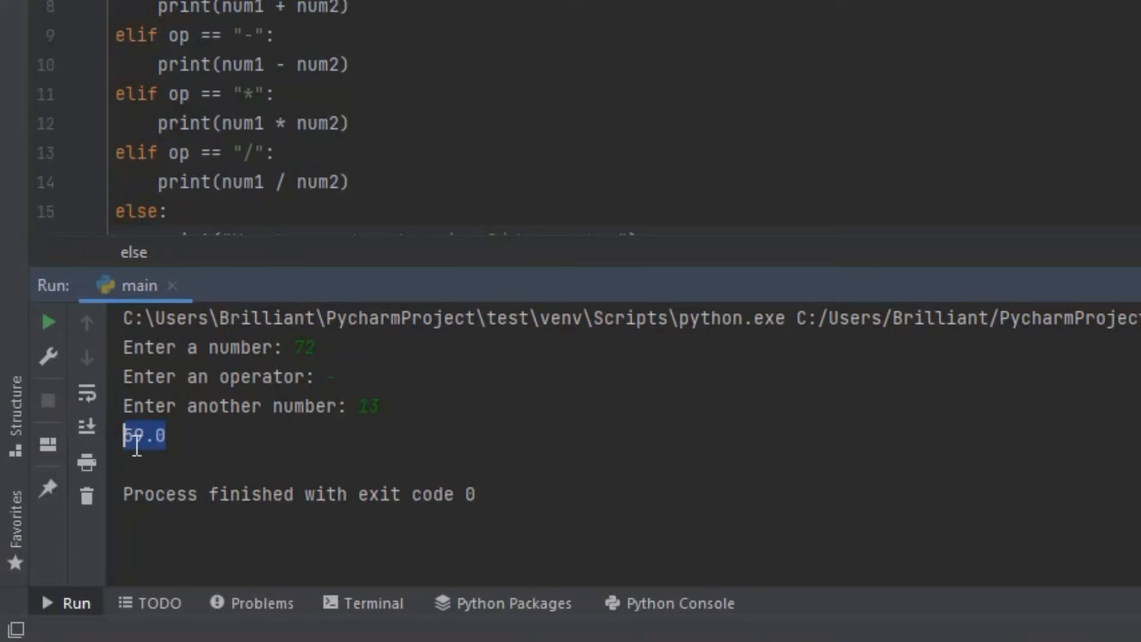
{"action": "mouse_move", "coordinate": [167, 486]}
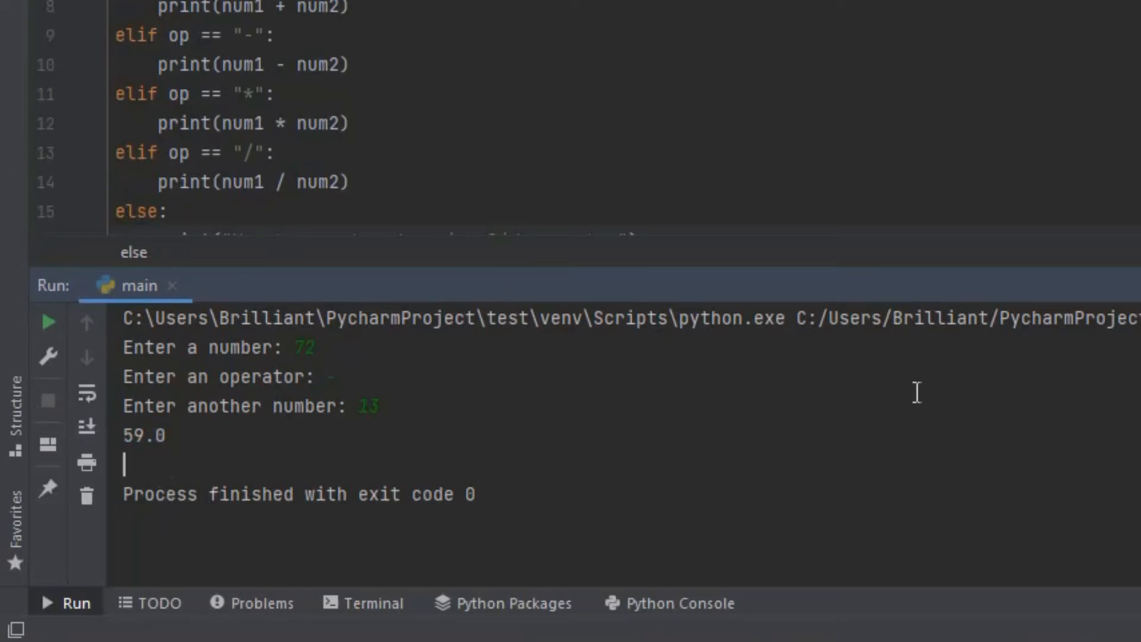
Step: Run the calculator computing 8989 * 23 to get 206747.0
{"action": "left_click", "coordinate": [45, 322]}
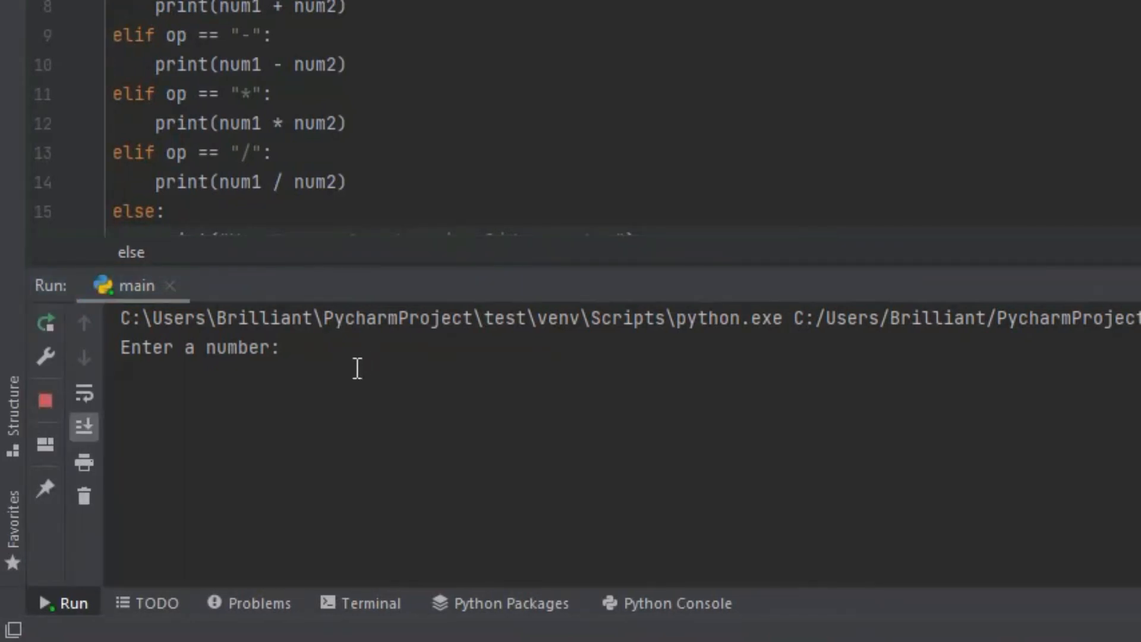
{"action": "left_click", "coordinate": [291, 347]}
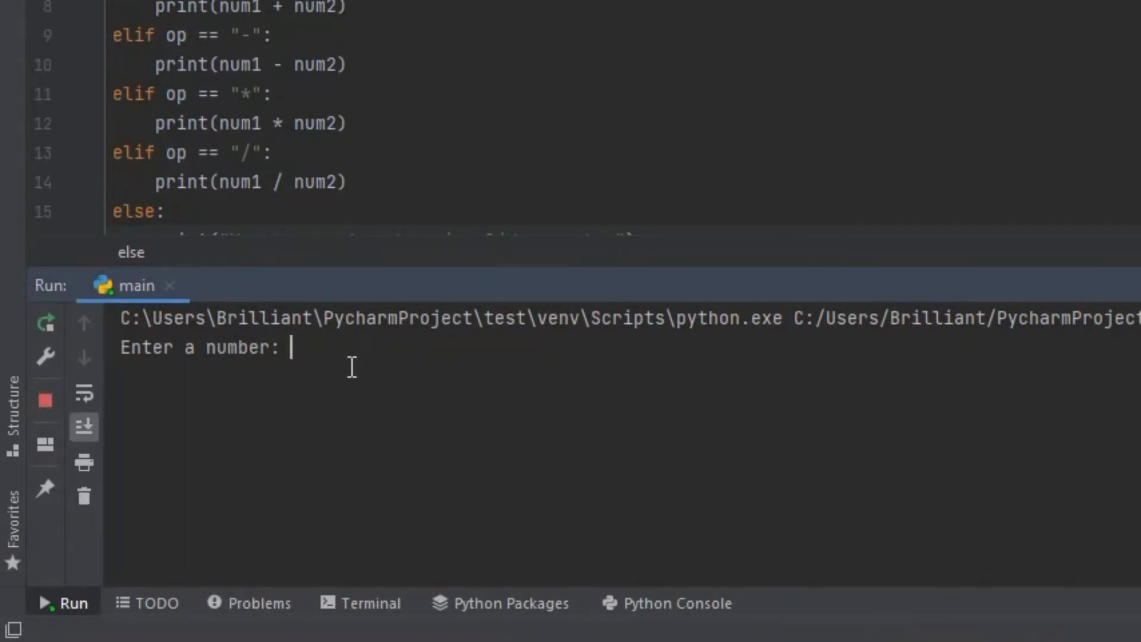
{"action": "type", "text": "8989"}
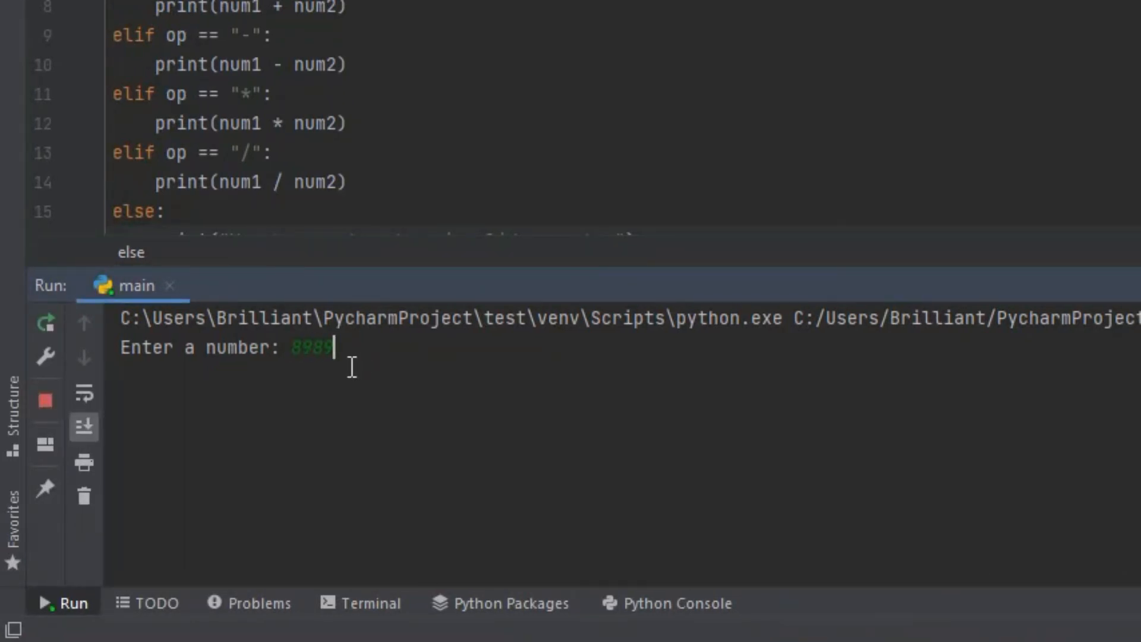
{"action": "key", "text": "enter"}
{"action": "type", "text": "+"}
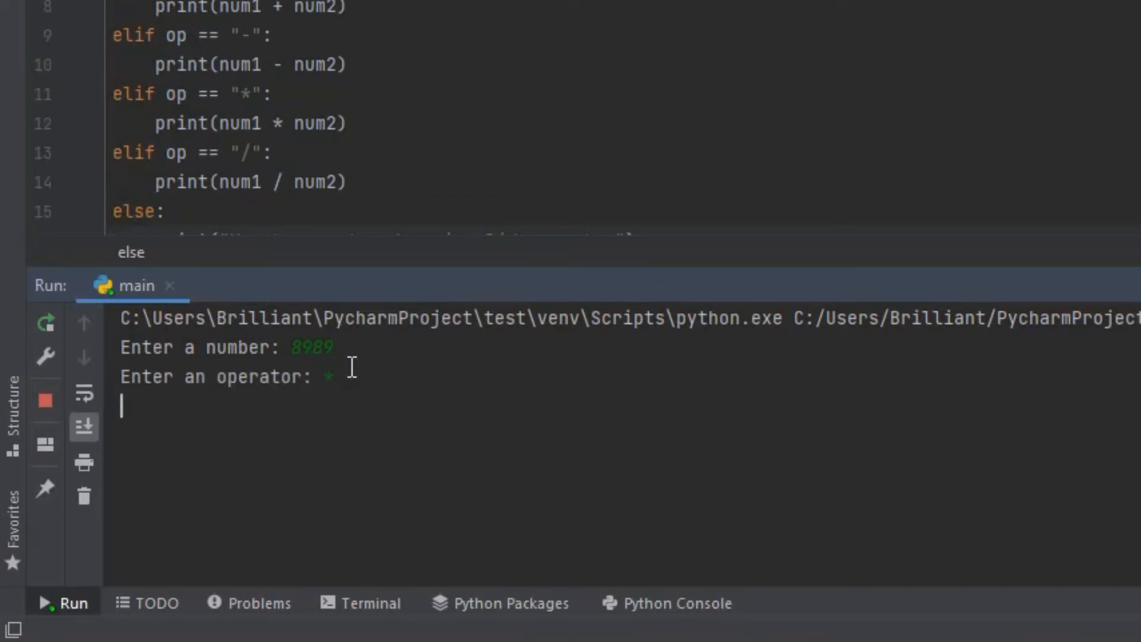
{"action": "key", "text": "enter"}
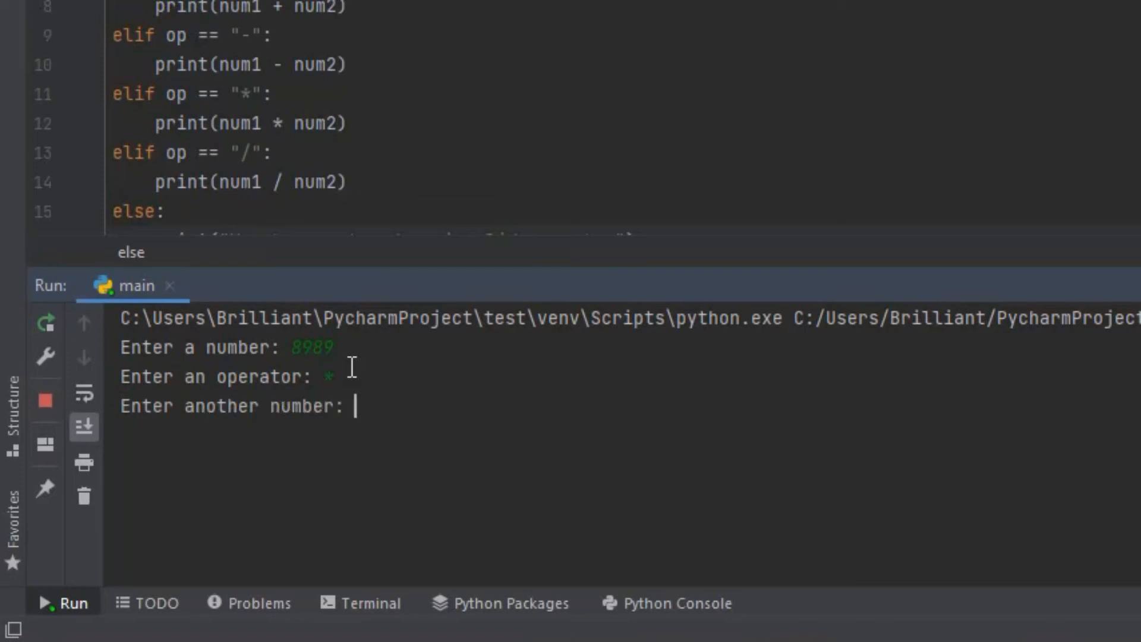
{"action": "type", "text": "24"}
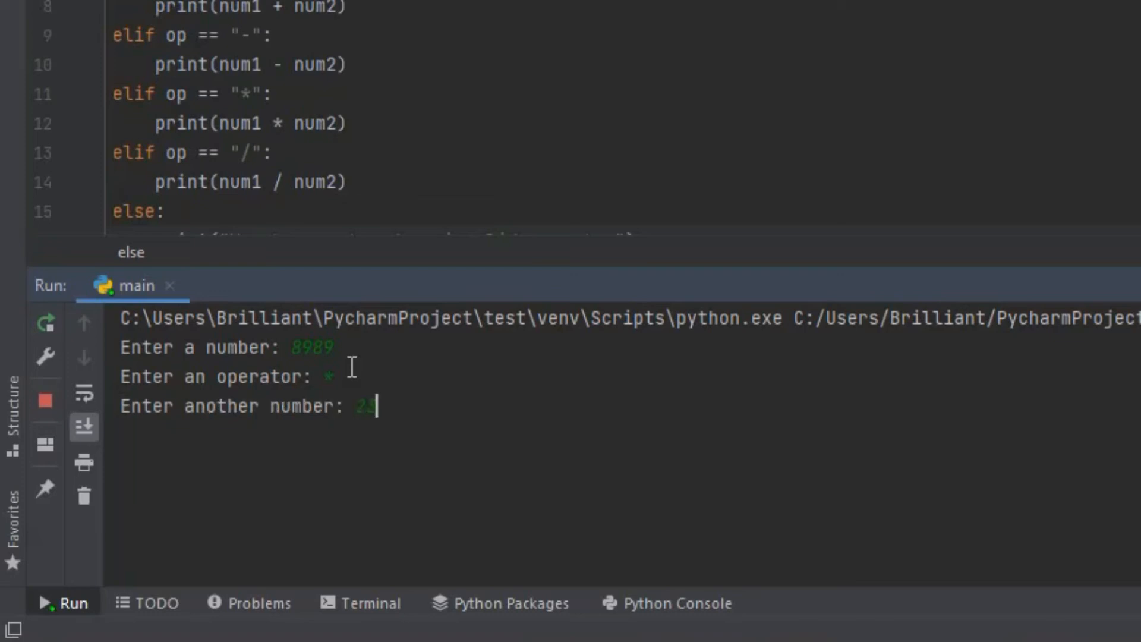
{"action": "key", "text": "enter"}
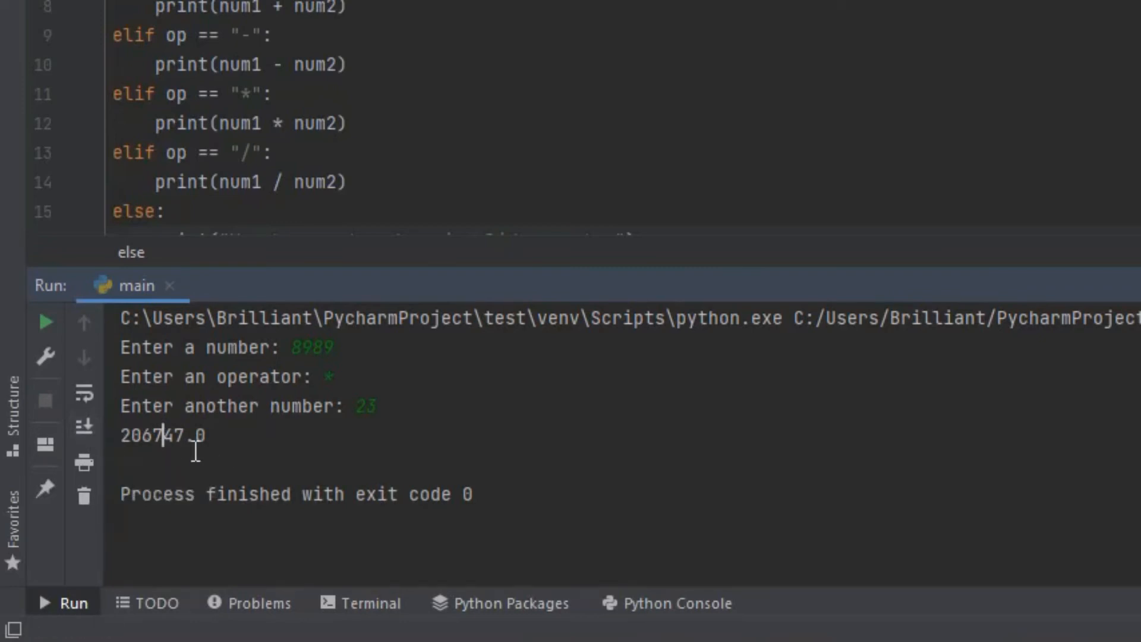
{"action": "double_click", "coordinate": [161, 435]}
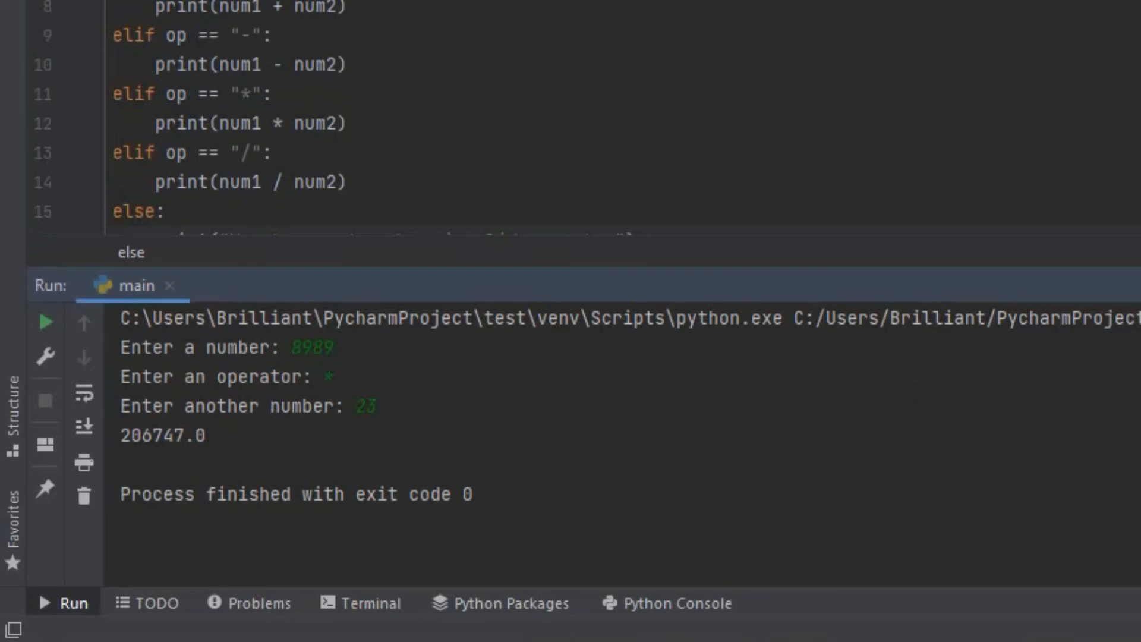
Step: Run the calculator computing 1895 / 5 to get 379.0
{"action": "left_click", "coordinate": [46, 321]}
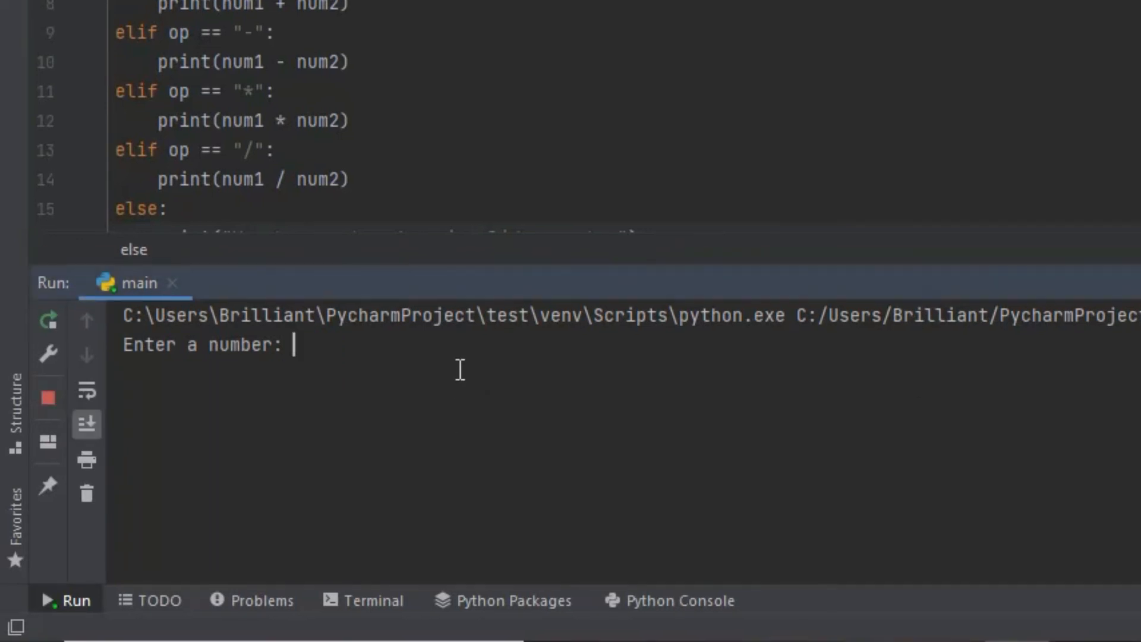
{"action": "type", "text": "189"}
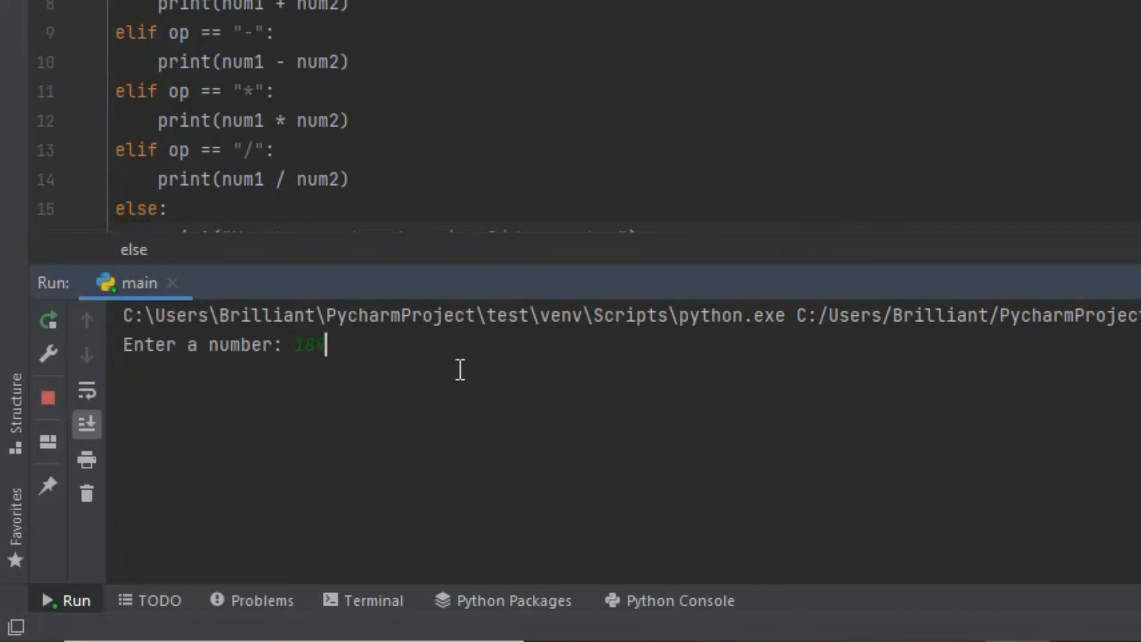
{"action": "key", "text": "enter"}
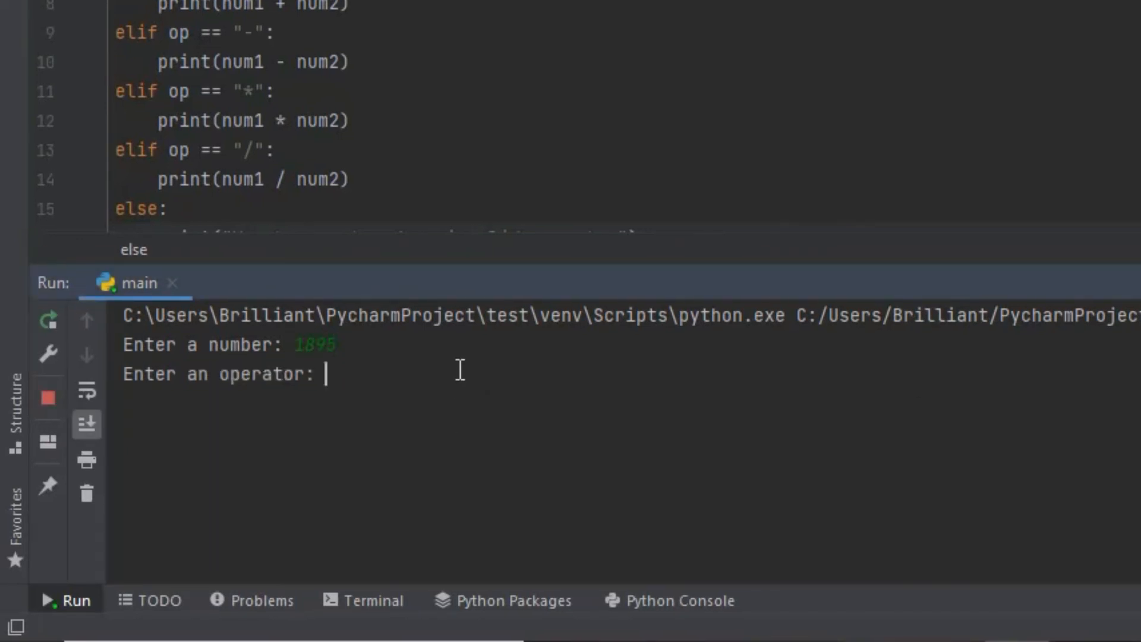
{"action": "type", "text": "/"}
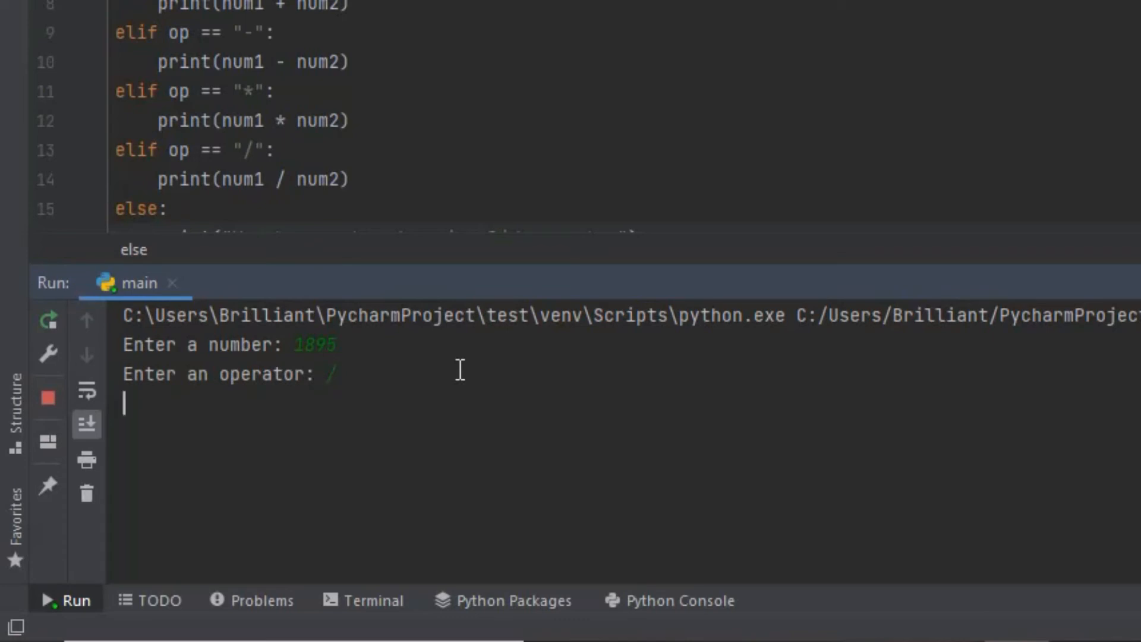
{"action": "key", "text": "enter"}
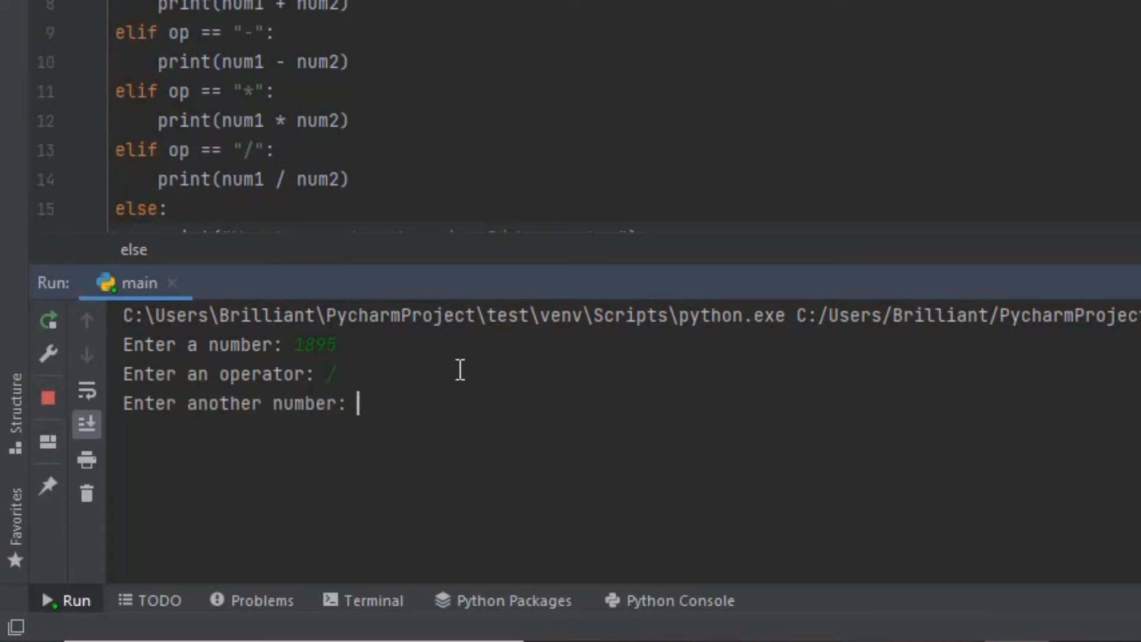
{"action": "type", "text": "5"}
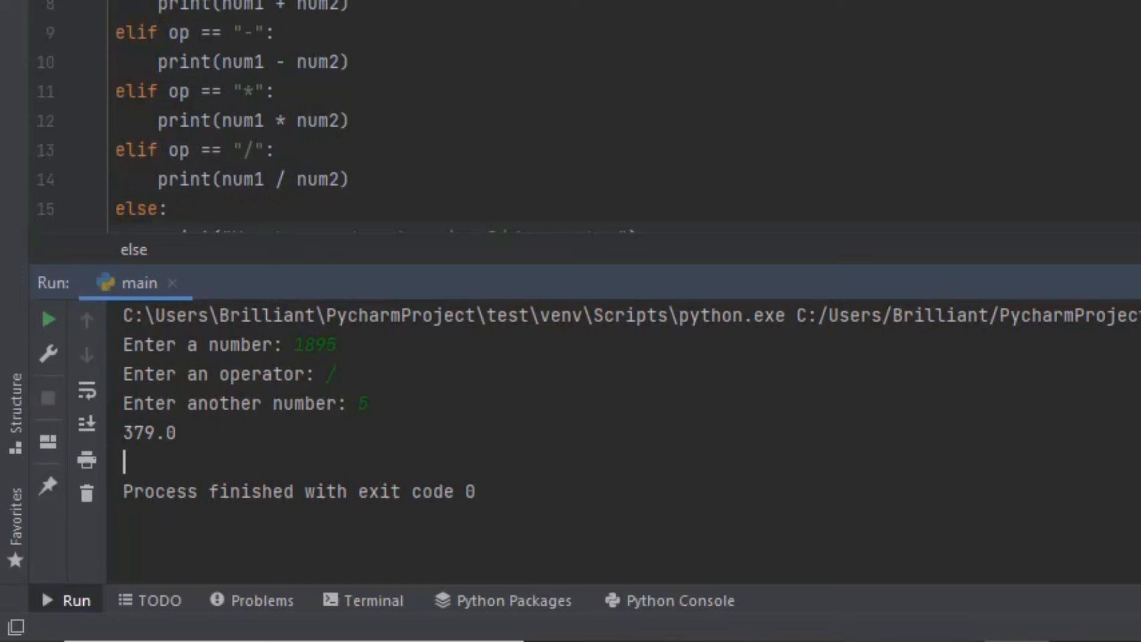
Step: Start a new calculator run with 5, invalid operator a, and 10
{"action": "left_click", "coordinate": [49, 318]}
{"action": "type", "text": "10"}
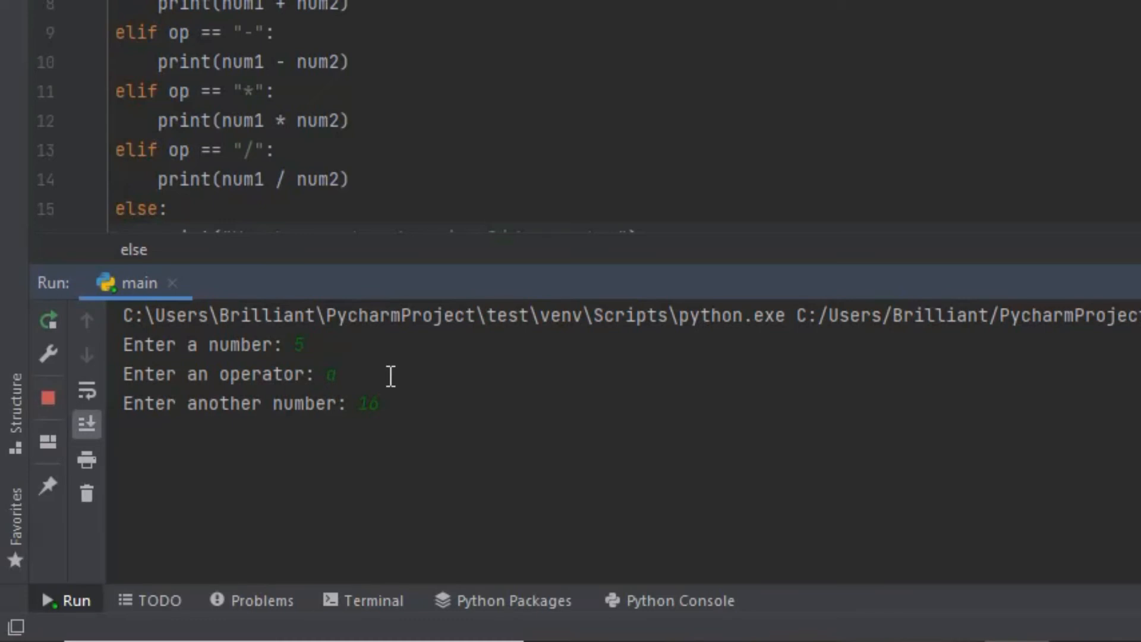